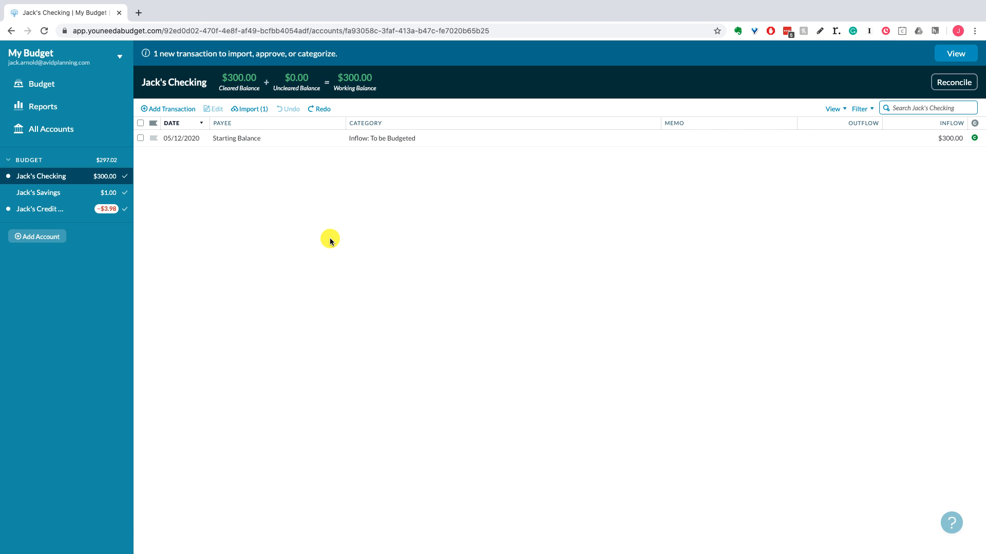
mouse_move(268, 228)
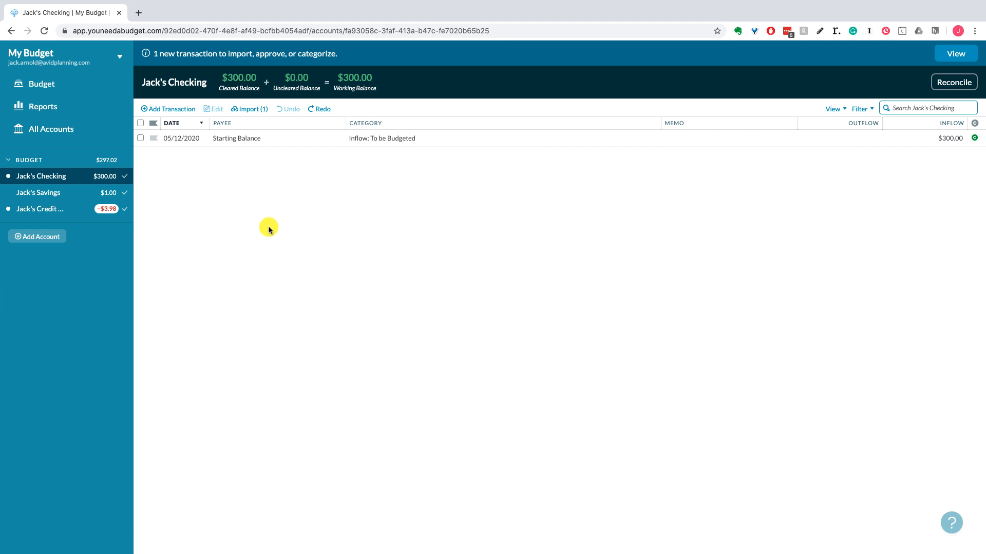
mouse_move(207, 217)
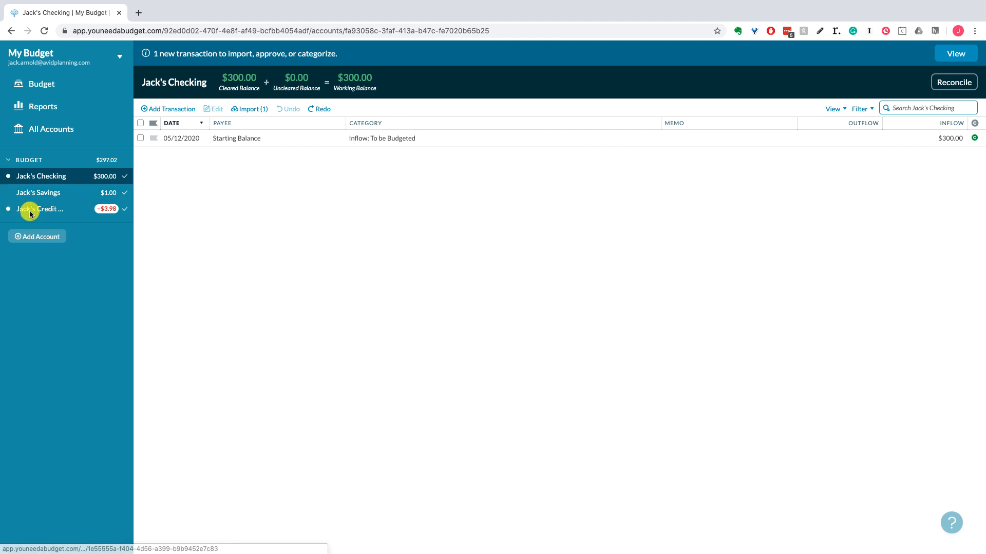
mouse_move(53, 192)
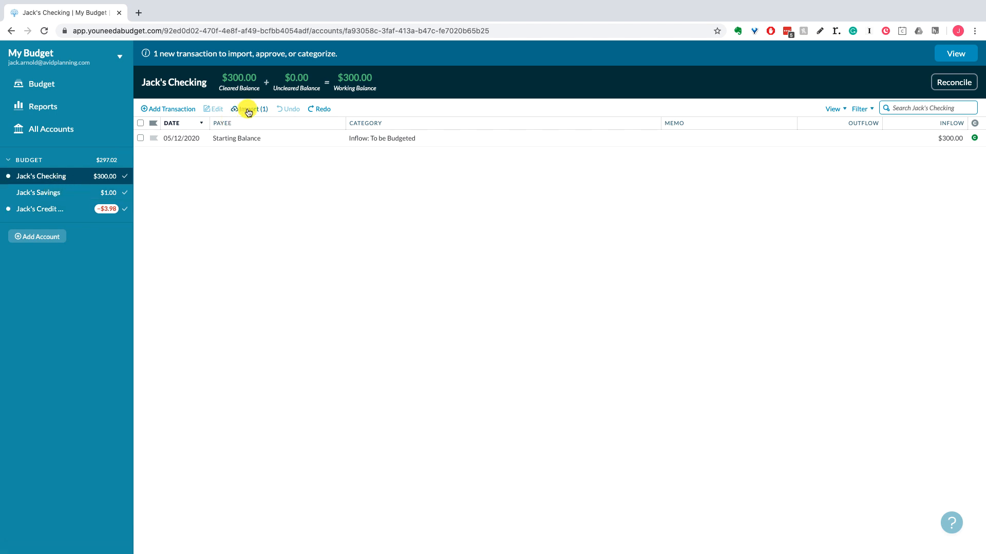
mouse_move(248, 109)
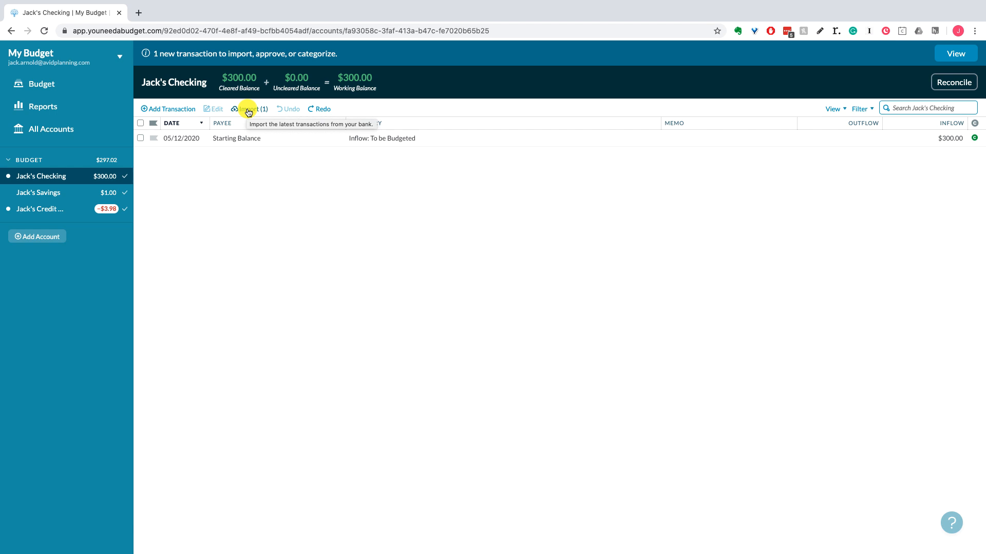
Import the pending $3.98 bank transactions into Jack's Checking and Jack's Credit Card.
click(248, 109)
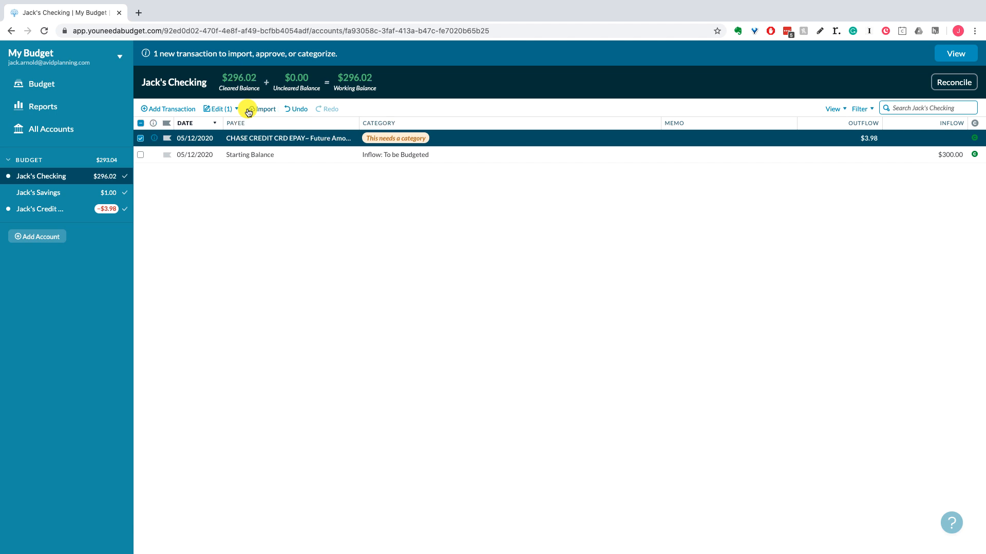
click(41, 209)
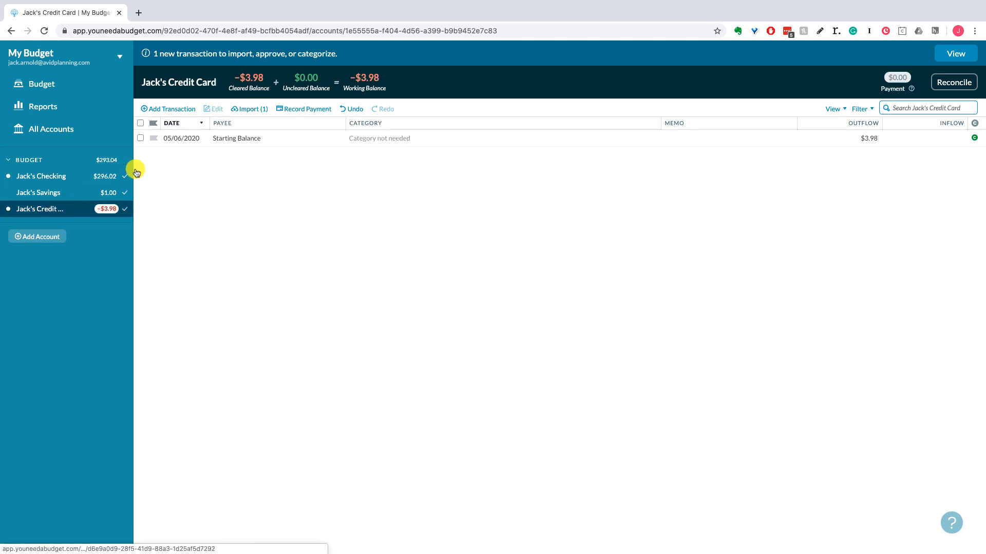
click(248, 109)
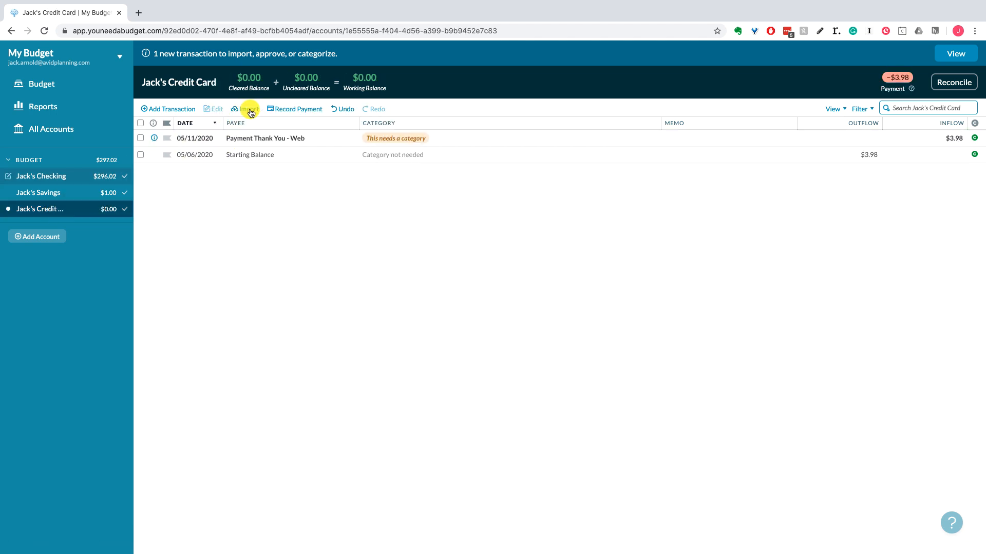
click(41, 176)
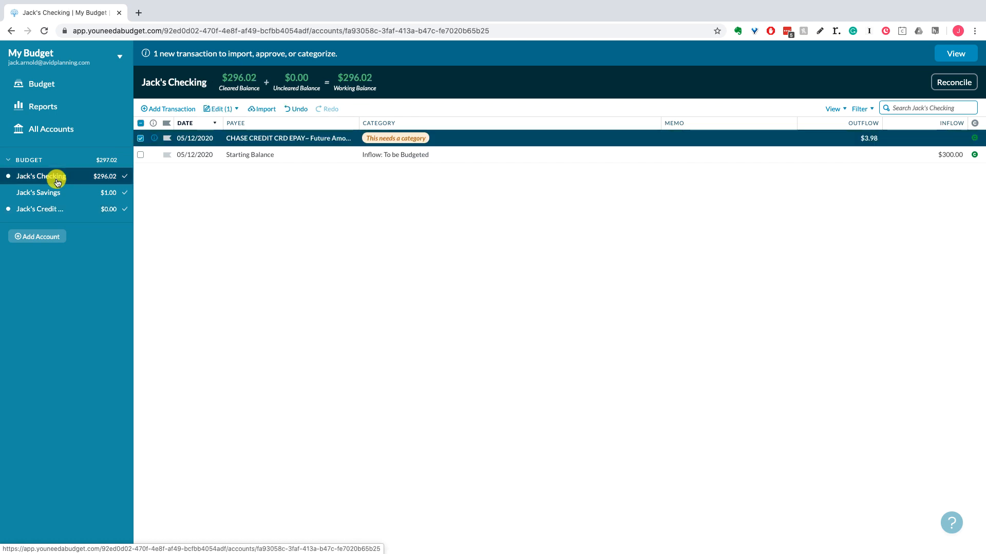
click(141, 137)
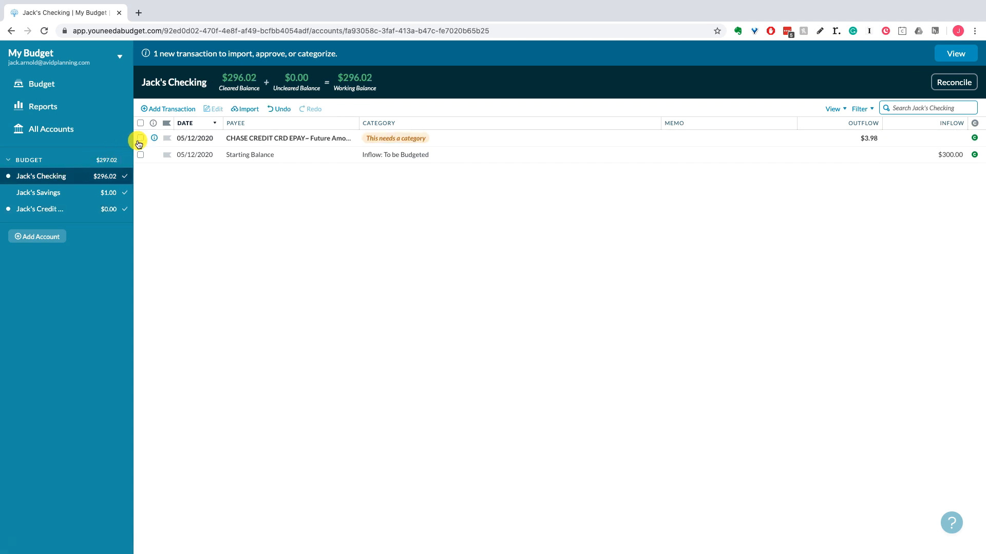
mouse_move(402, 152)
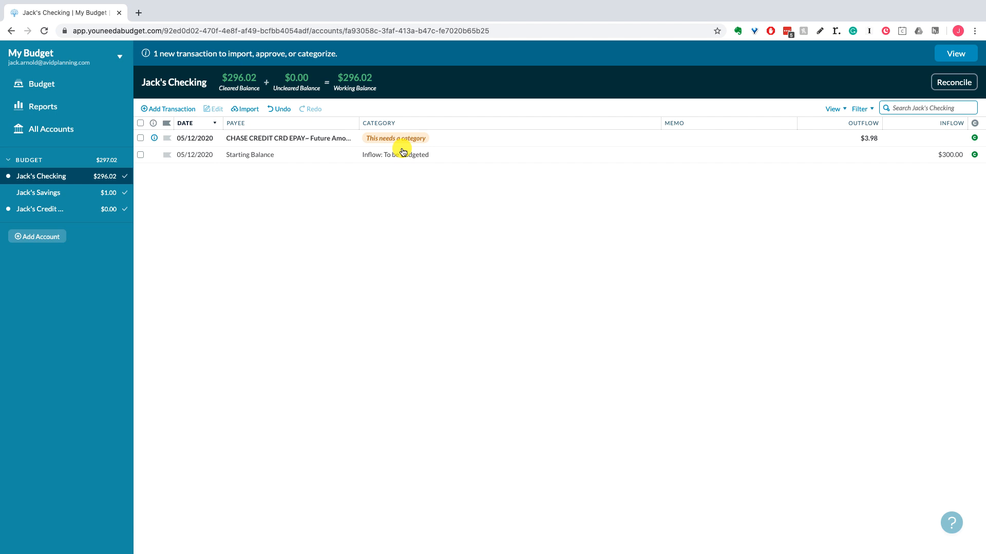
mouse_move(371, 149)
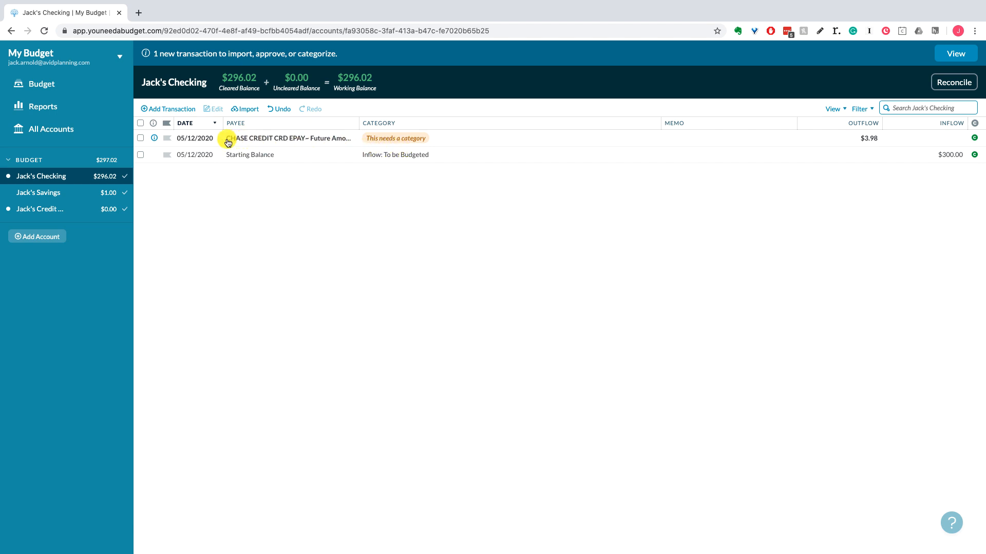
mouse_move(388, 141)
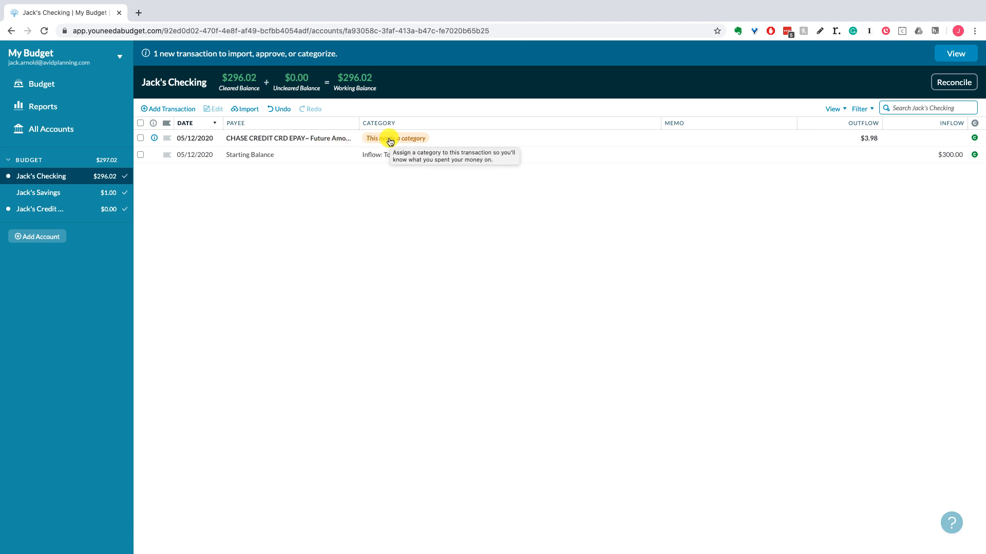
mouse_move(570, 142)
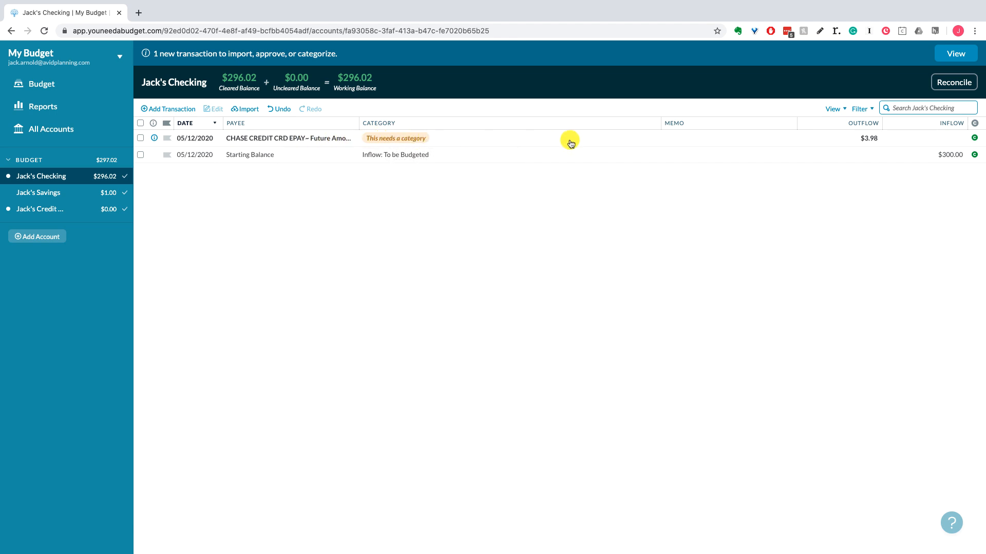
mouse_move(870, 146)
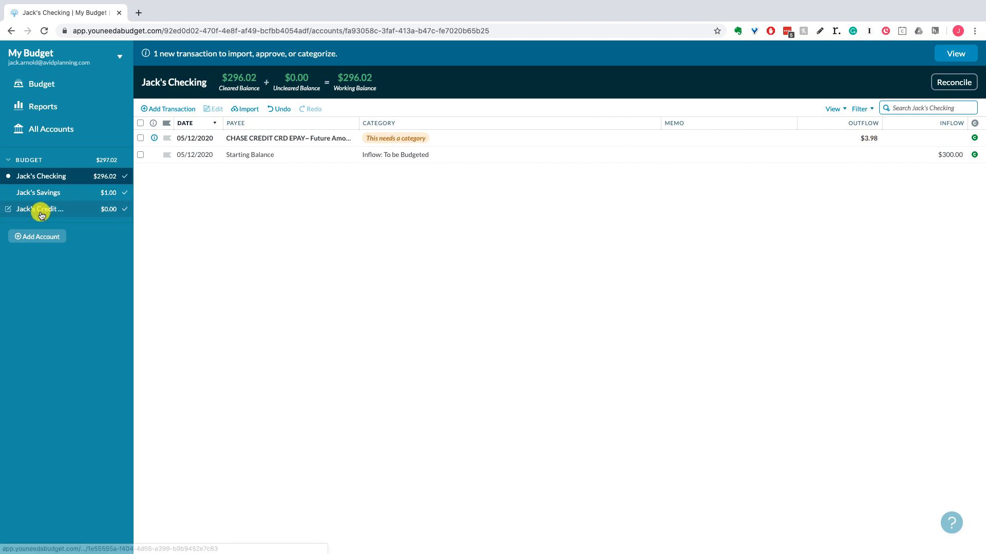
Review both registers, each now holding an uncategorized imported $3.98 payment.
click(40, 209)
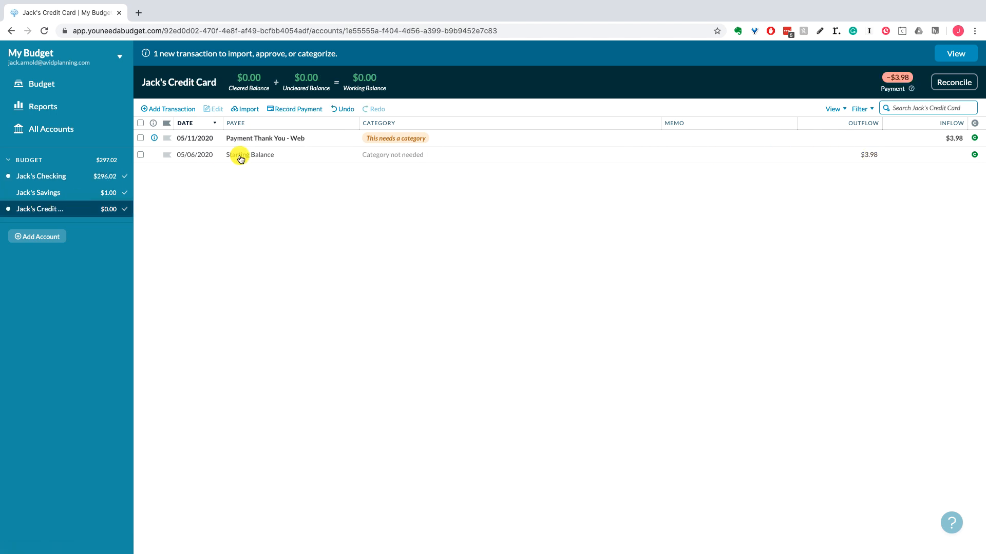
mouse_move(544, 152)
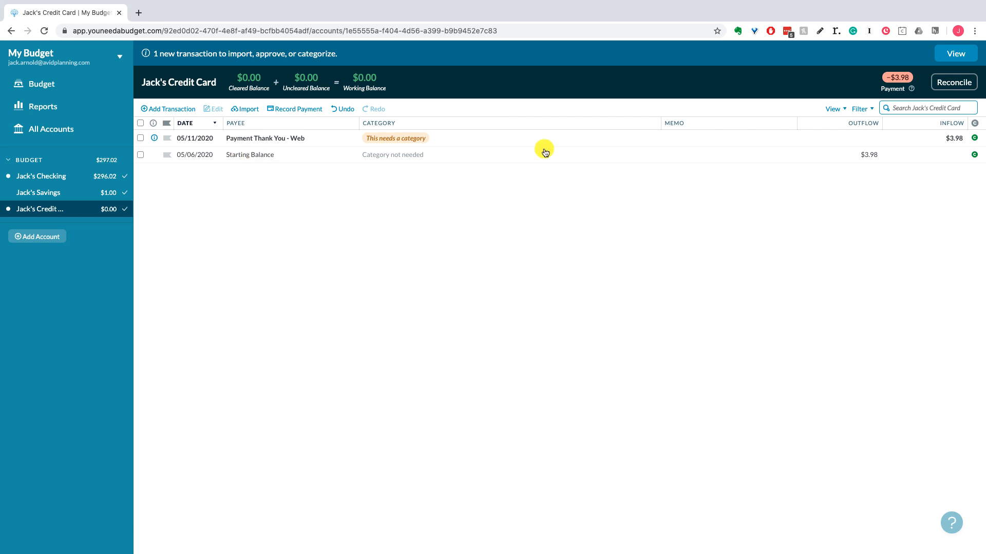
mouse_move(539, 150)
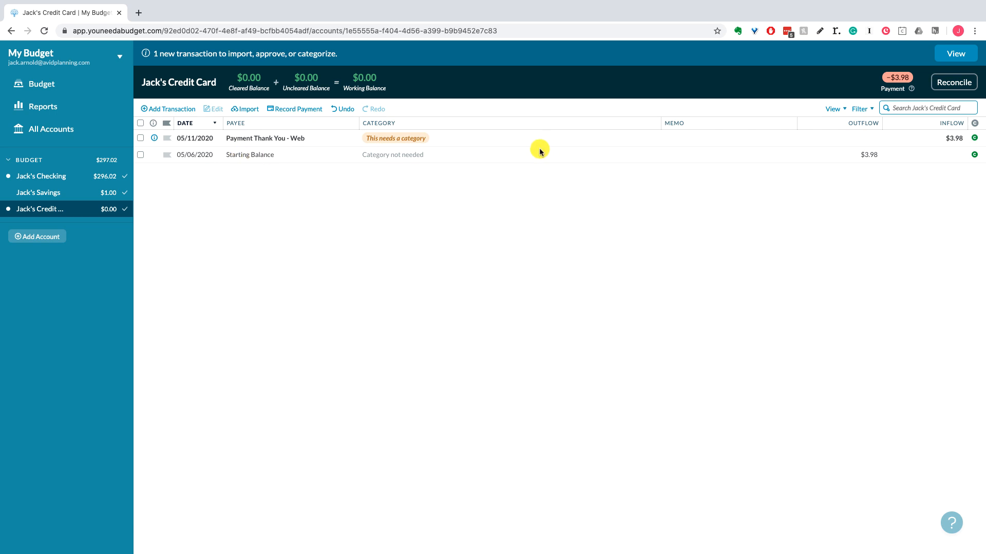
click(41, 176)
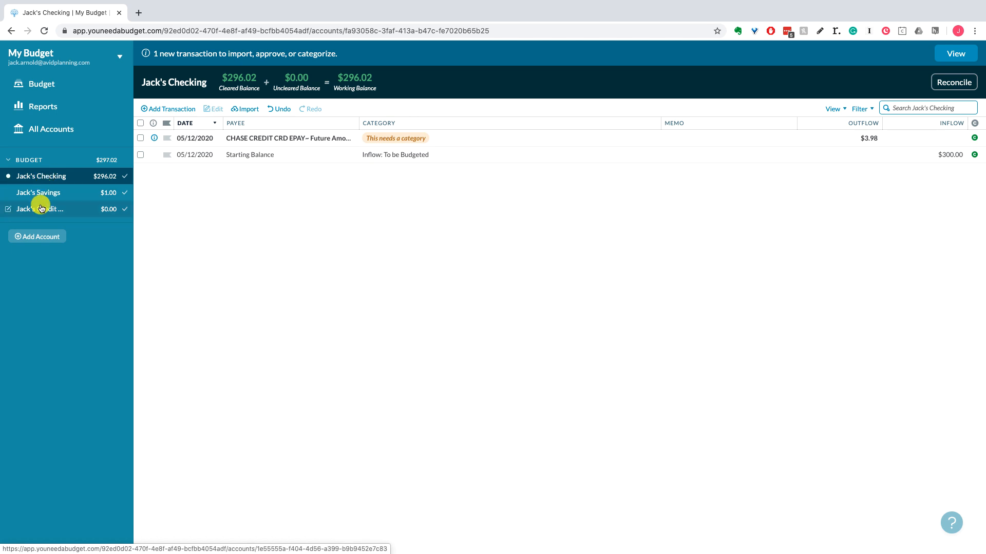
click(41, 208)
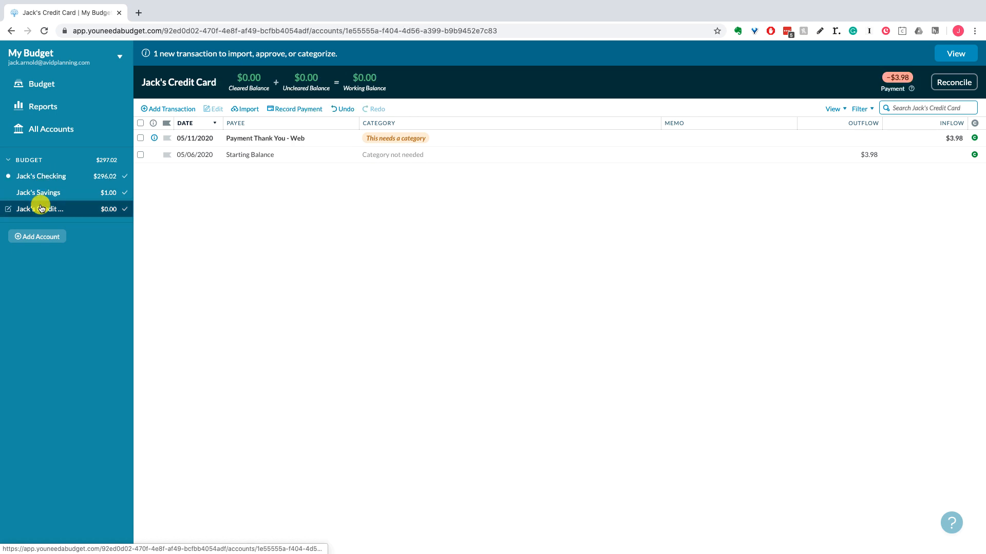
mouse_move(41, 176)
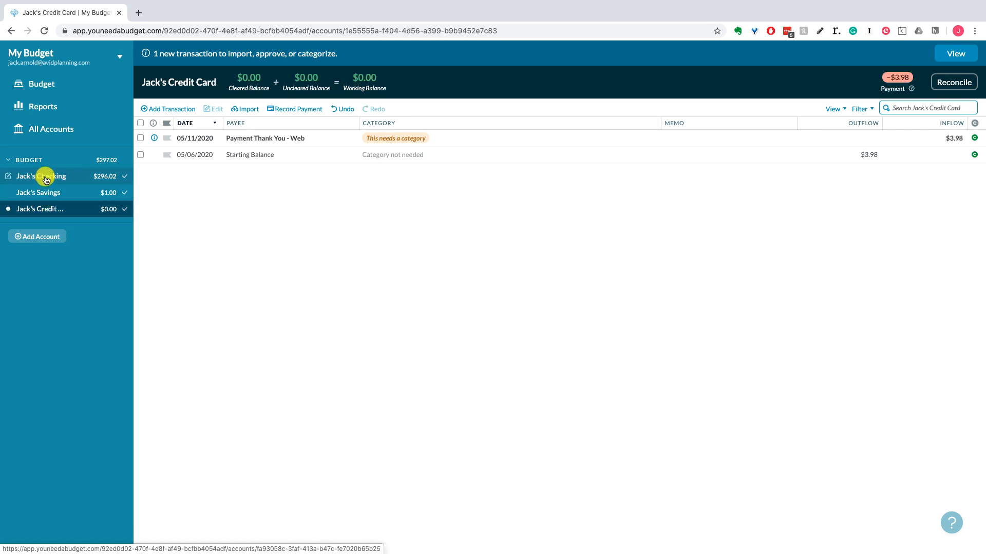
click(41, 175)
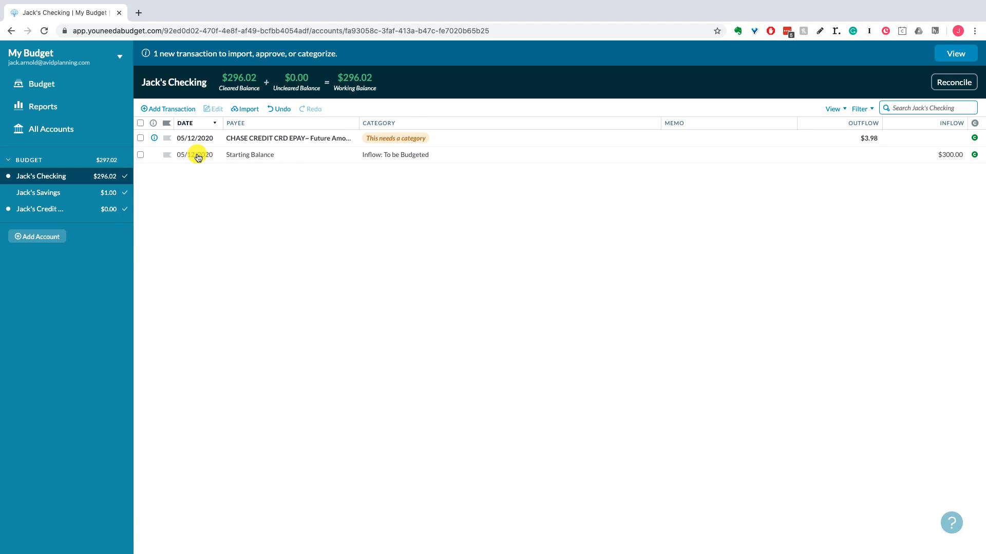
mouse_move(271, 141)
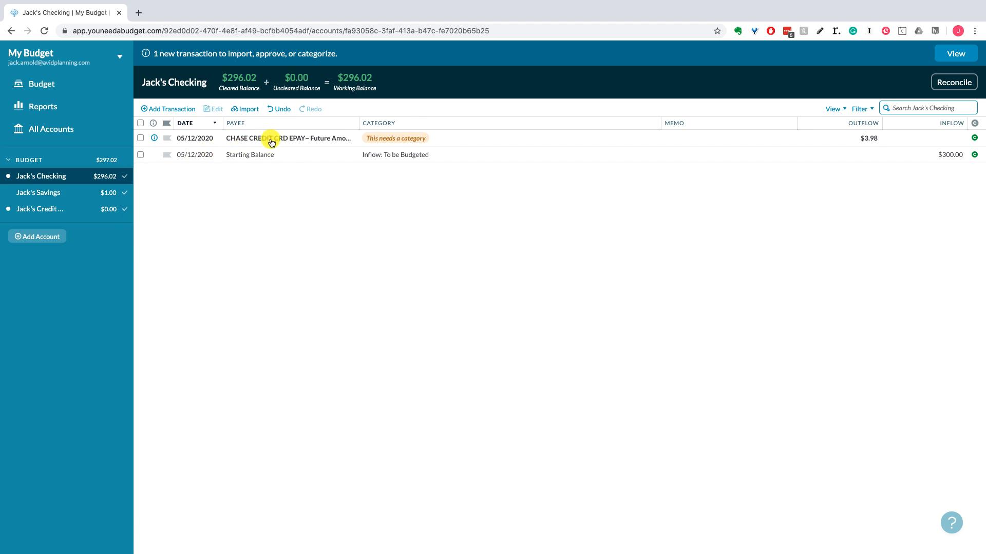
mouse_move(271, 138)
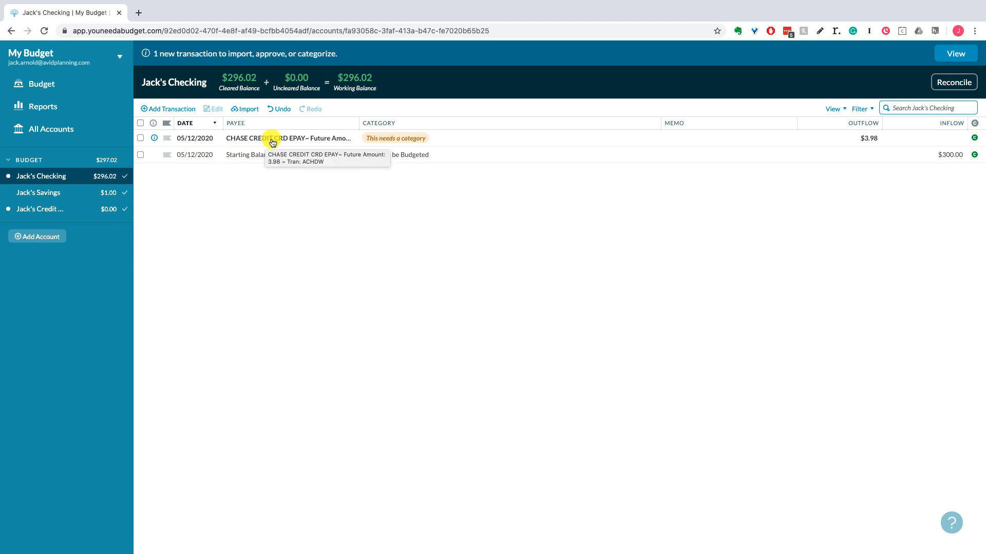
mouse_move(394, 138)
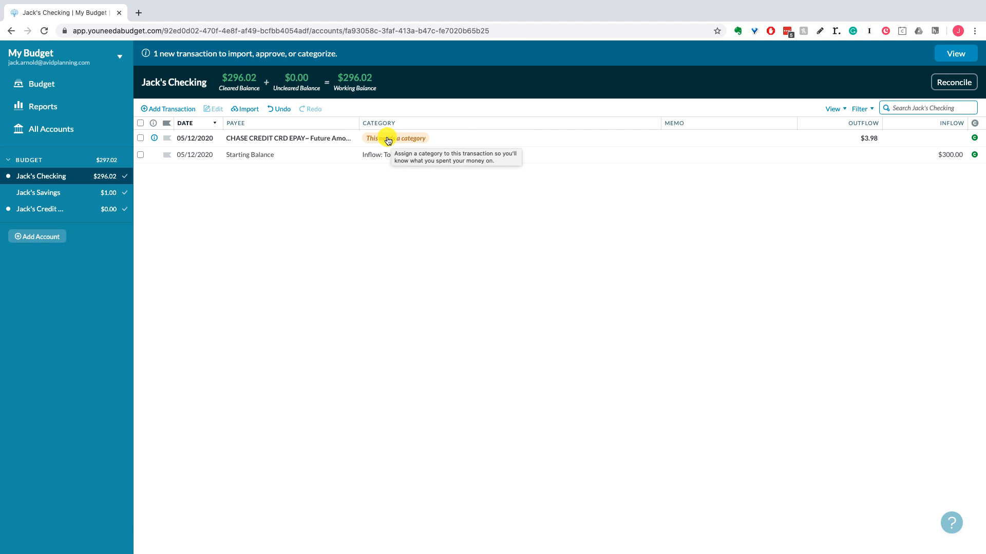
Browse the budget category list for the imported $3.98 Chase credit card payment in Jack's Checking.
click(394, 138)
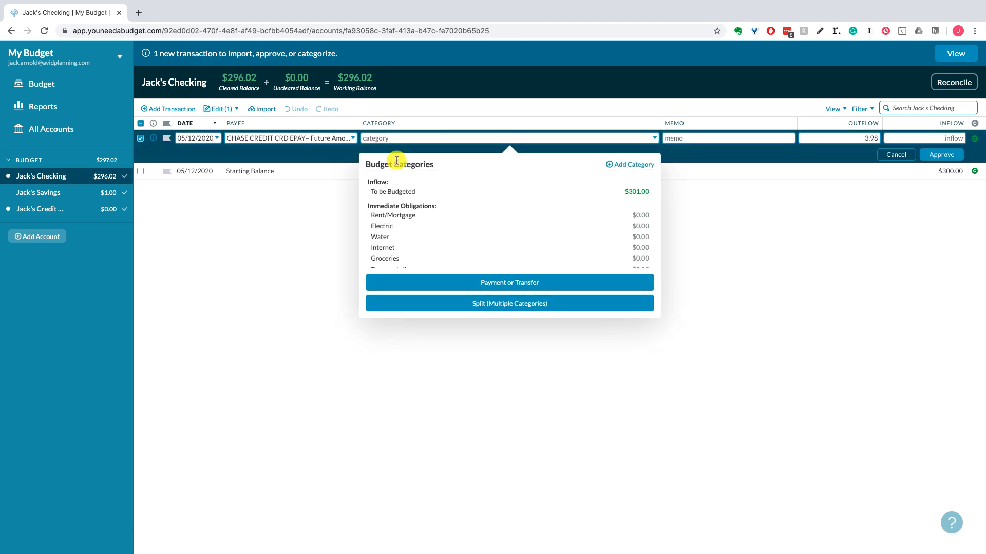
scroll(down, 3)
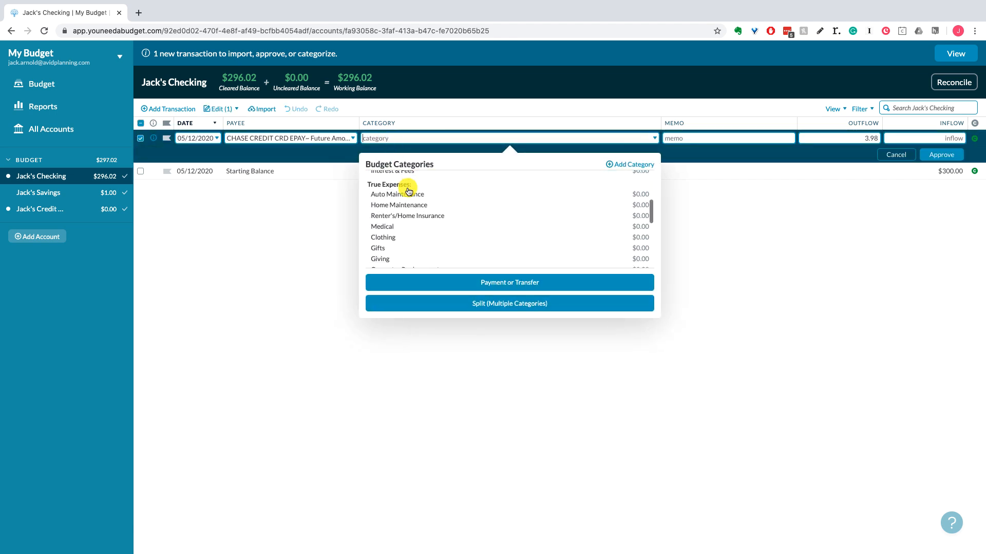
scroll(down, 3)
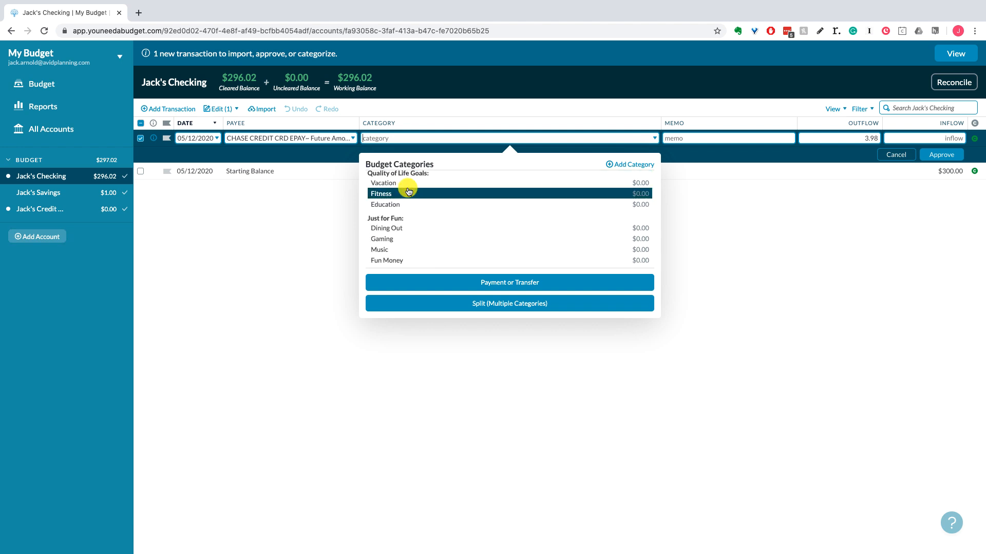
scroll(up, 3)
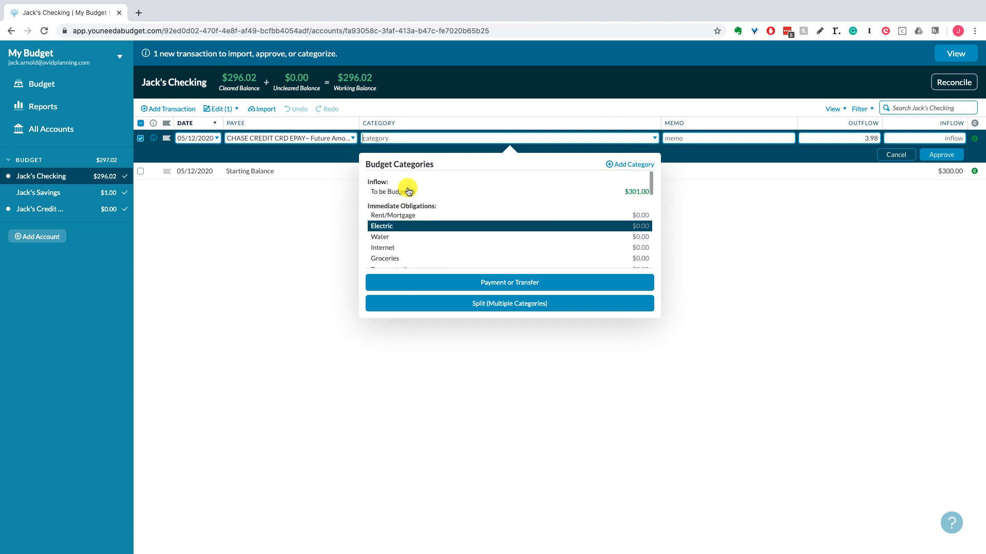
scroll(down, 3)
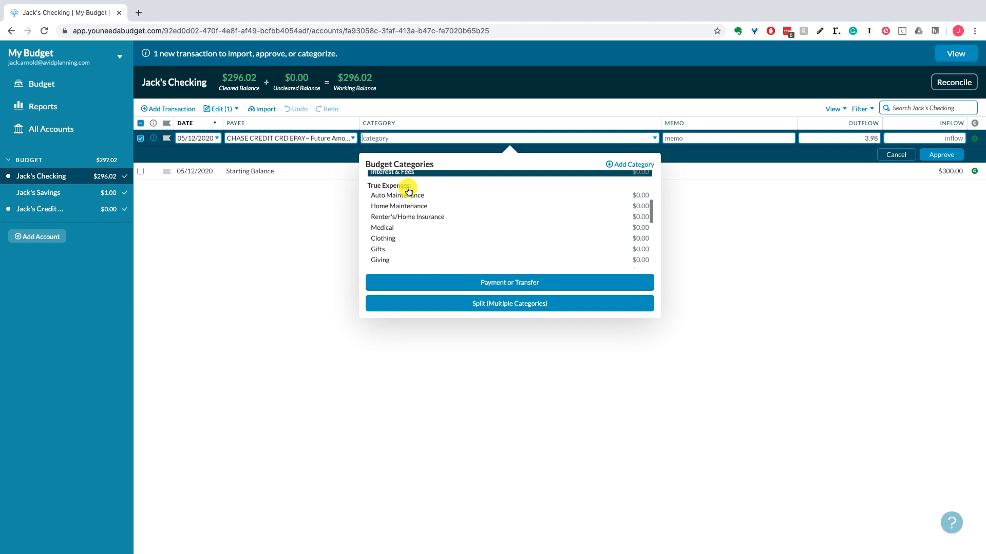
scroll(down, 3)
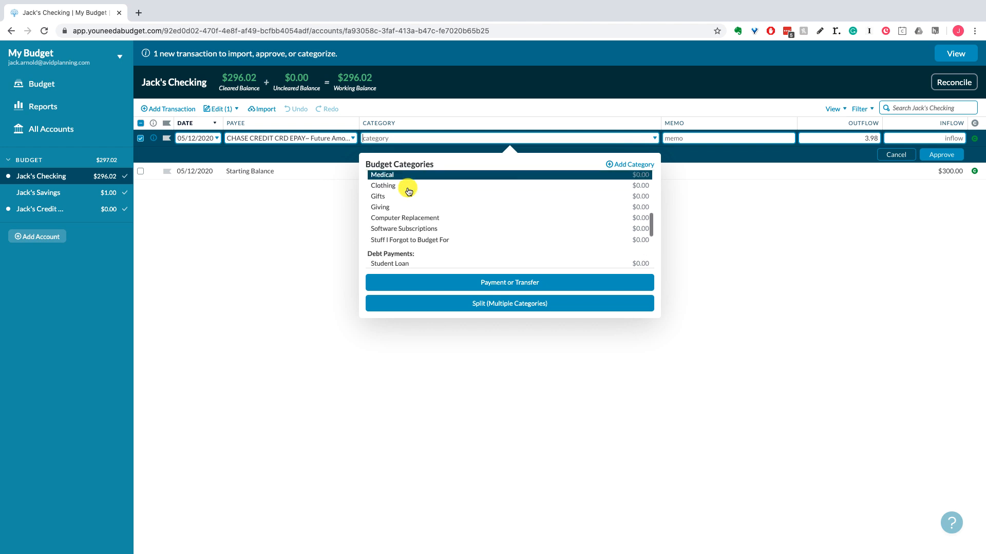
scroll(down, 3)
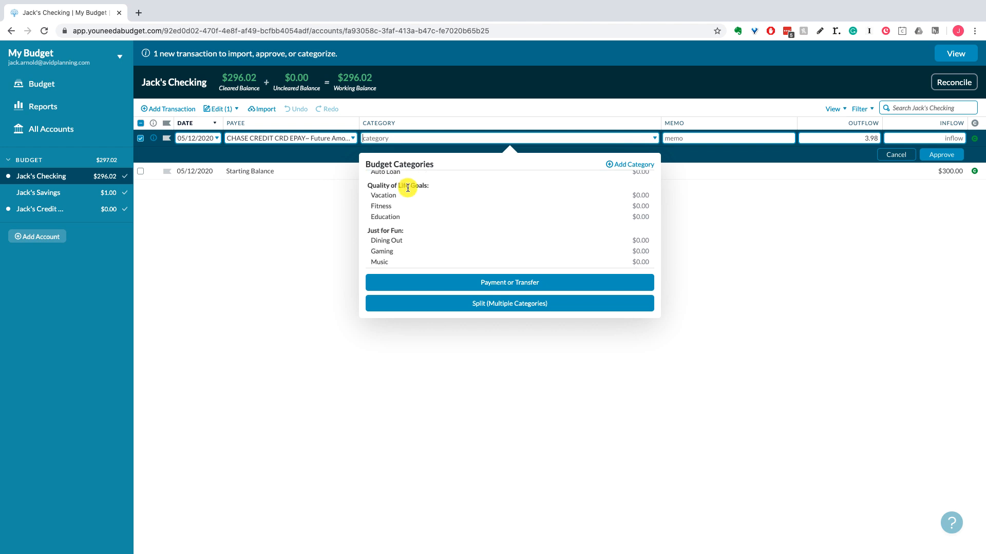
scroll(down, 3)
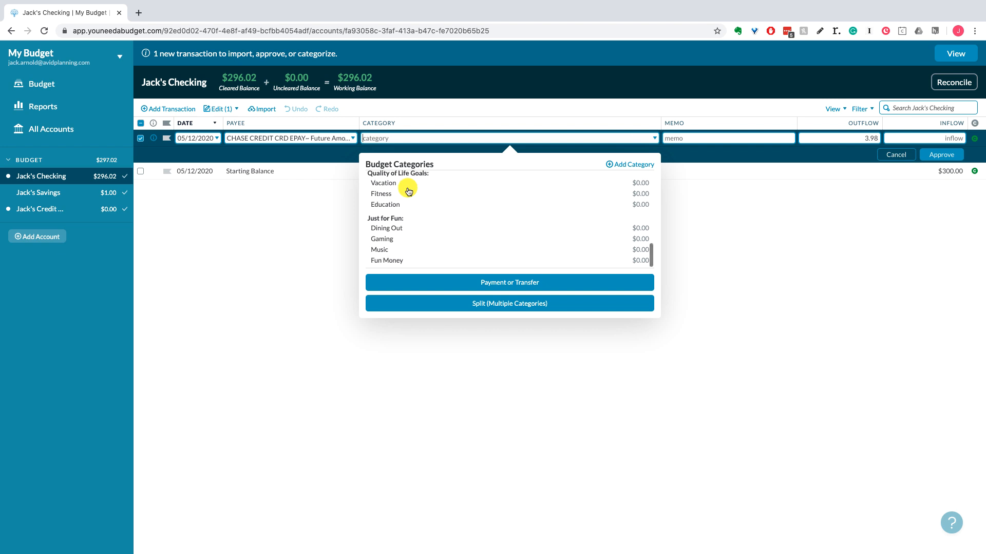
scroll(up, 3)
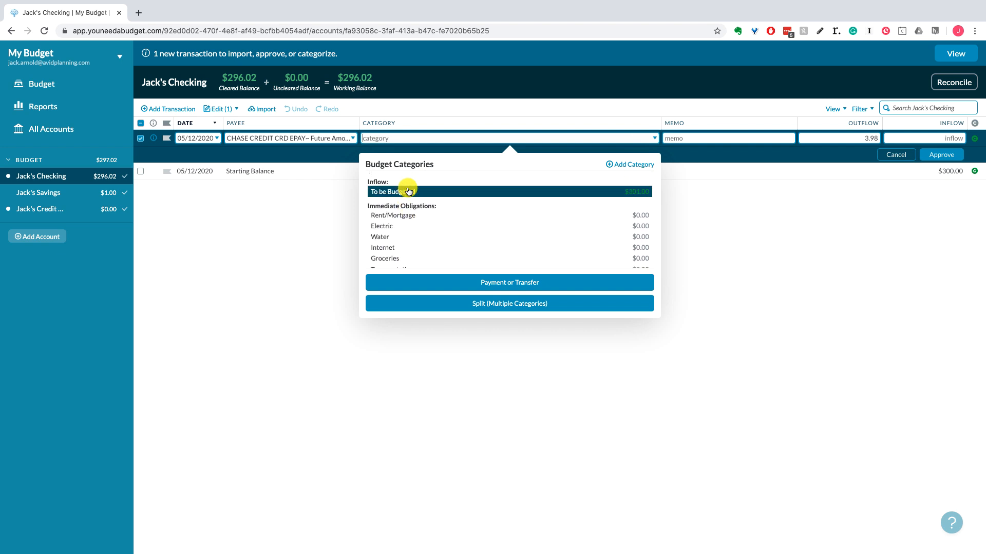
scroll(down, 3)
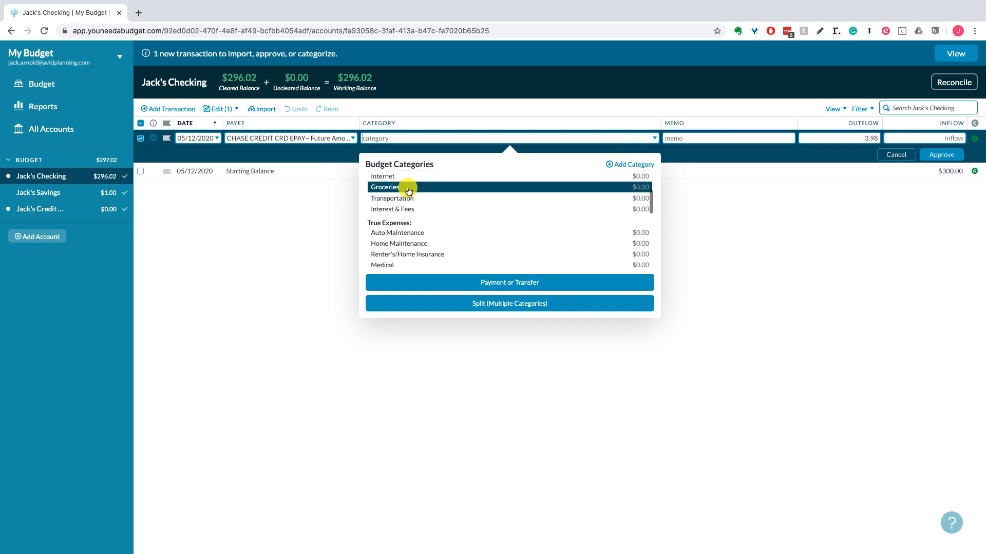
scroll(down, 3)
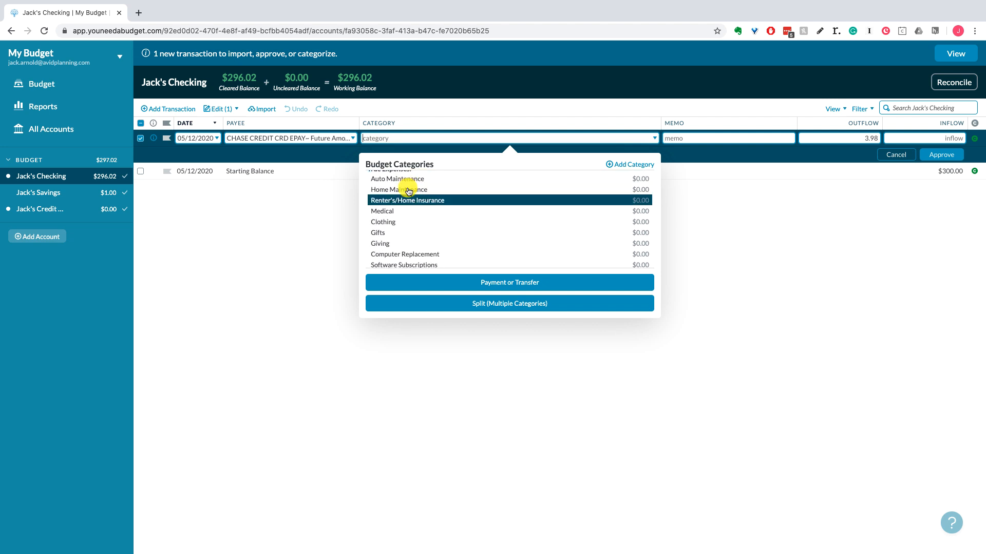
scroll(up, 3)
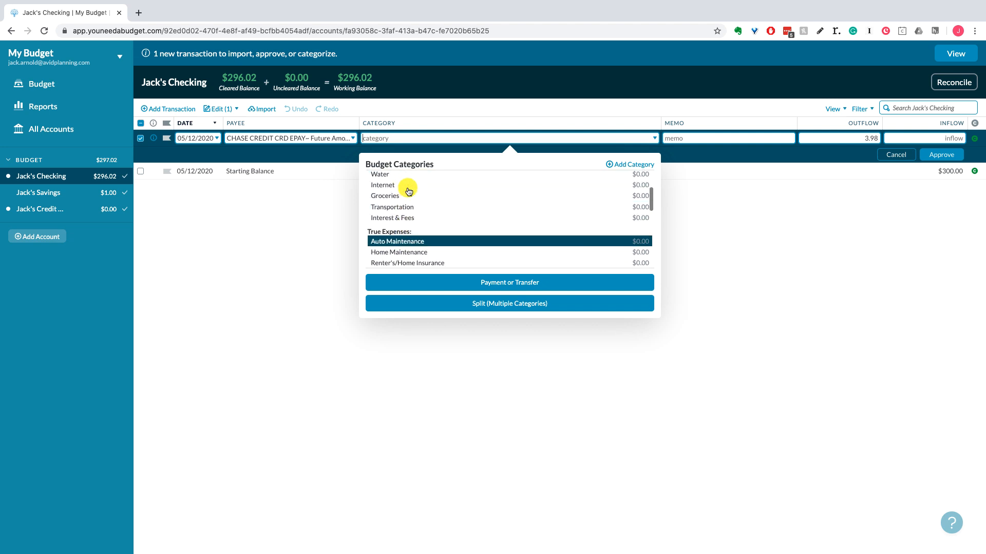
scroll(up, 3)
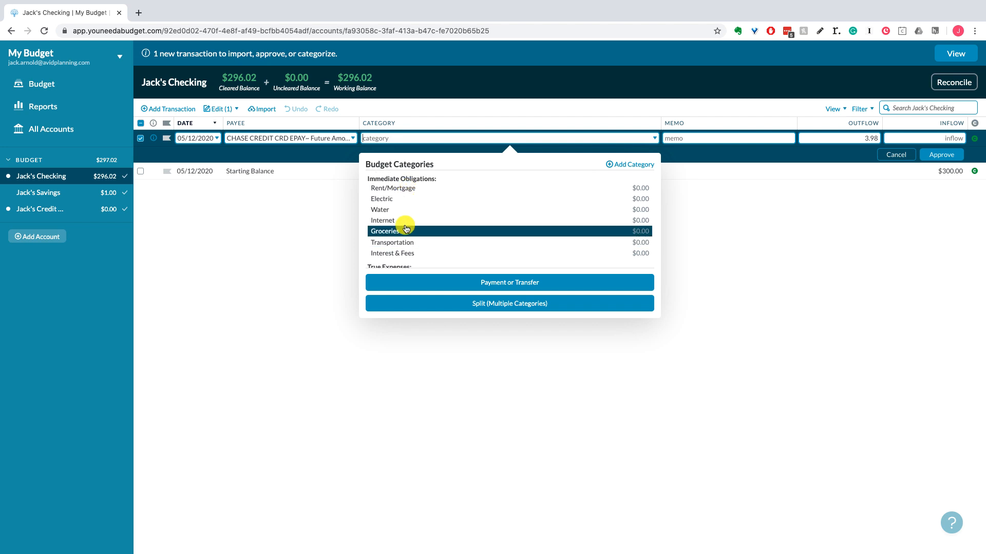
Categorize the $3.98 credit card payment as Immediate Obligations: Groceries and approve it.
click(384, 231)
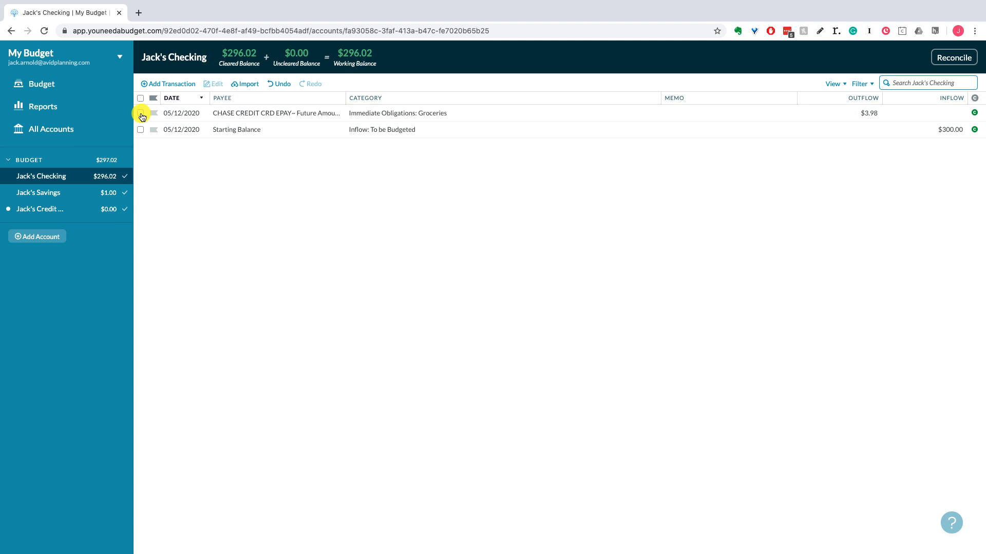
mouse_move(373, 121)
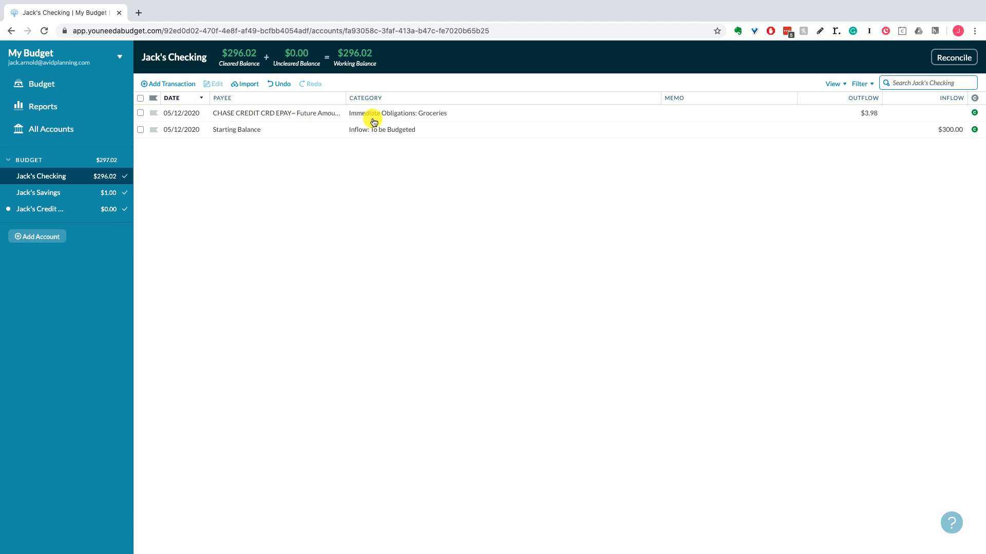
mouse_move(387, 117)
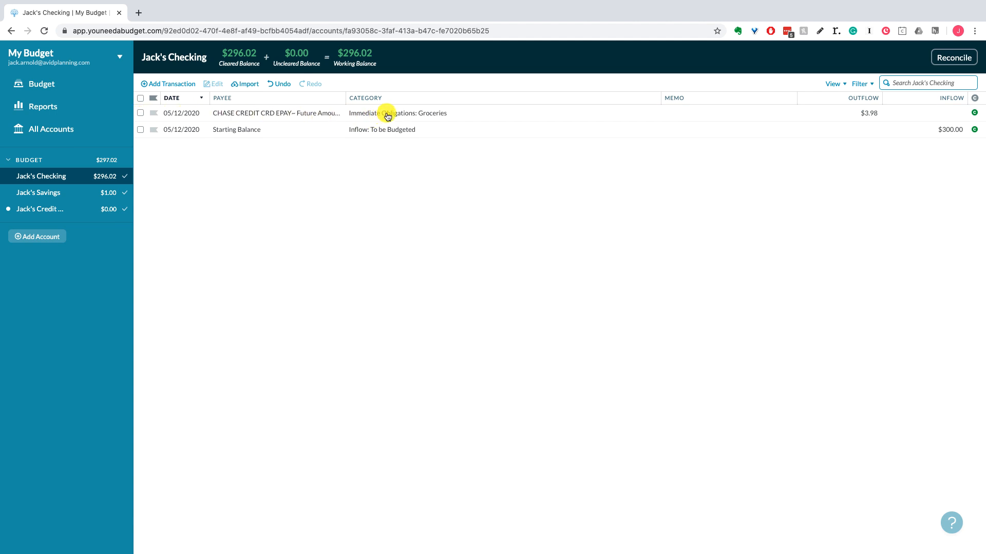
mouse_move(389, 120)
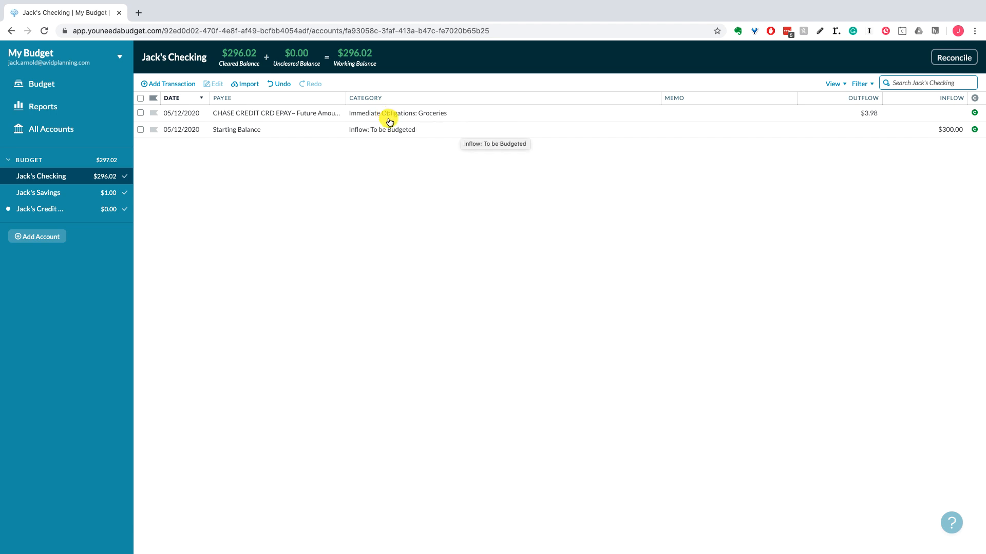
mouse_move(389, 120)
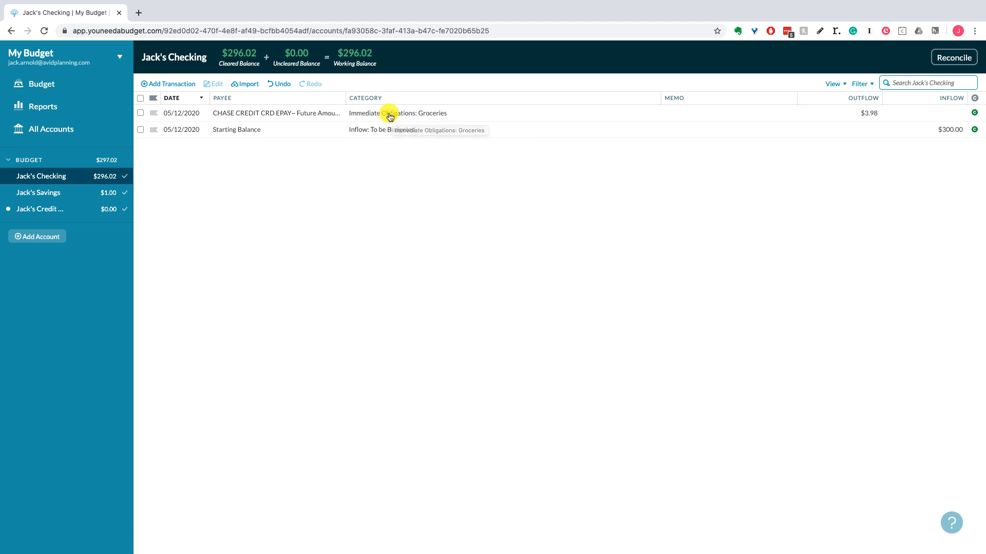
click(141, 113)
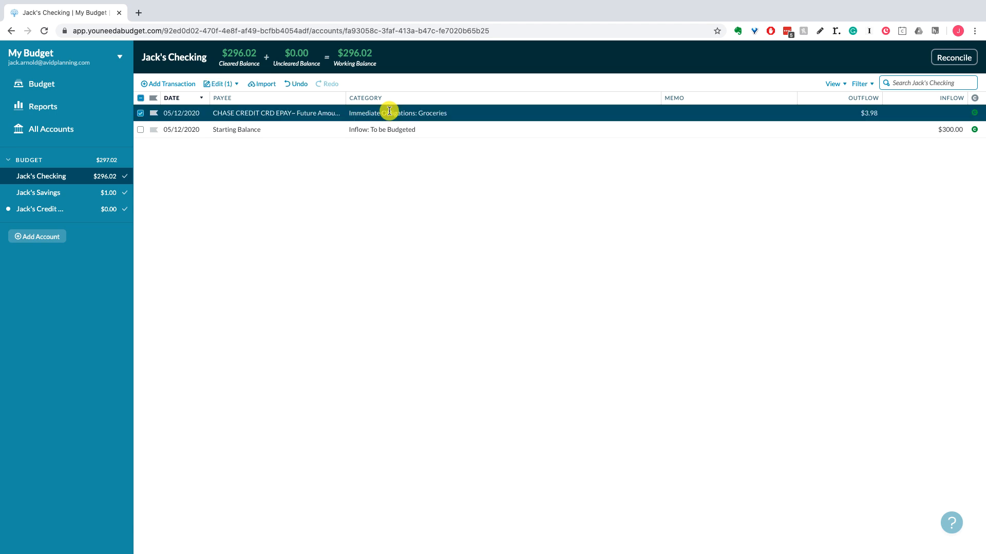
click(398, 113)
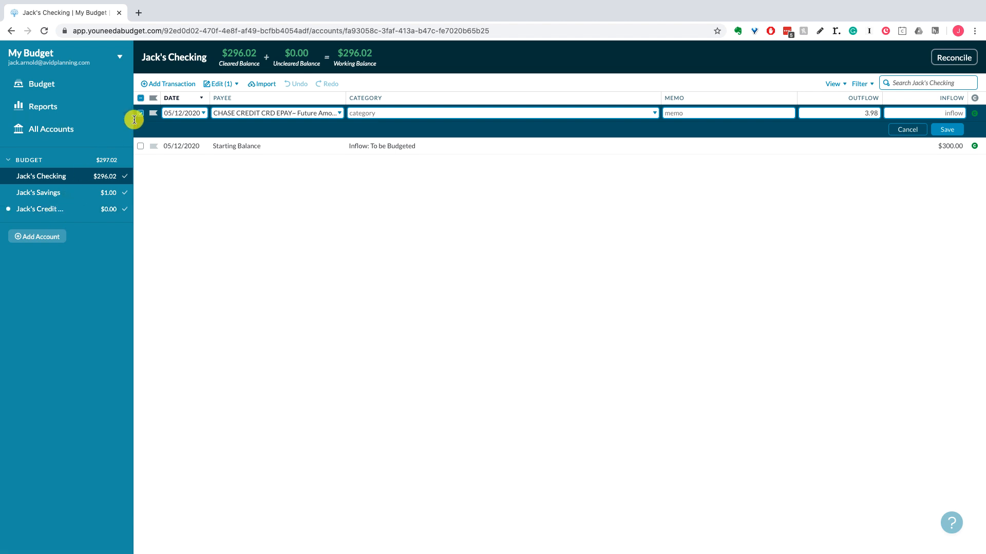
click(947, 130)
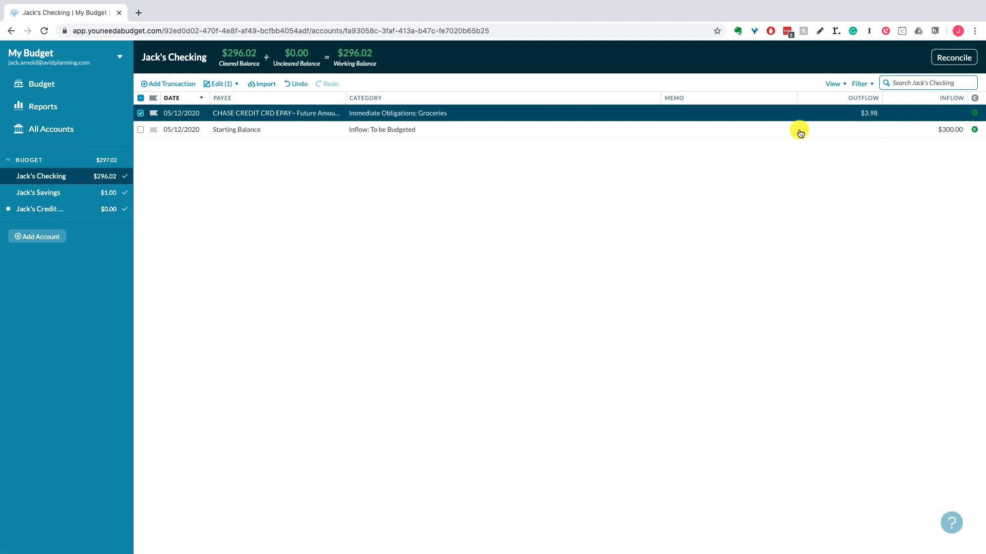
click(140, 113)
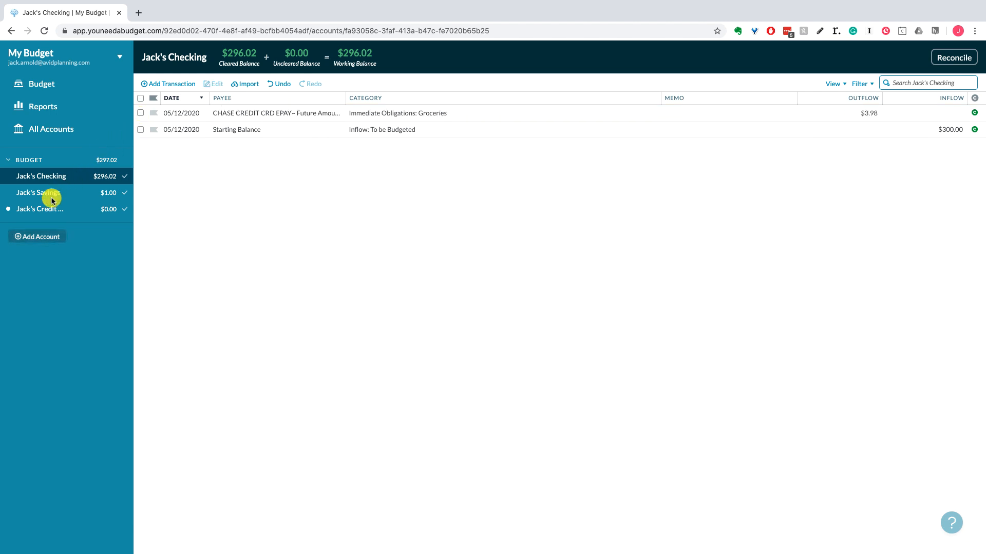
click(40, 209)
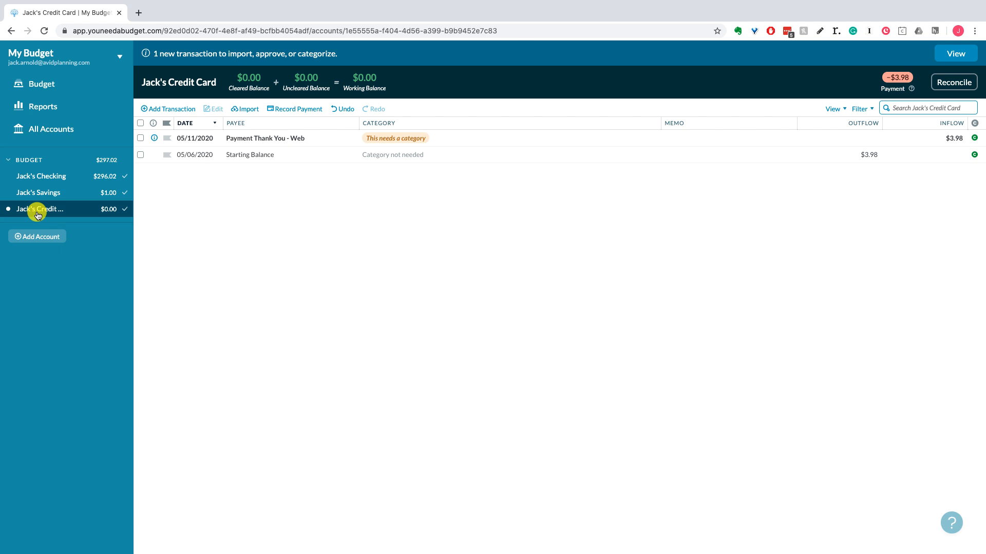
mouse_move(71, 192)
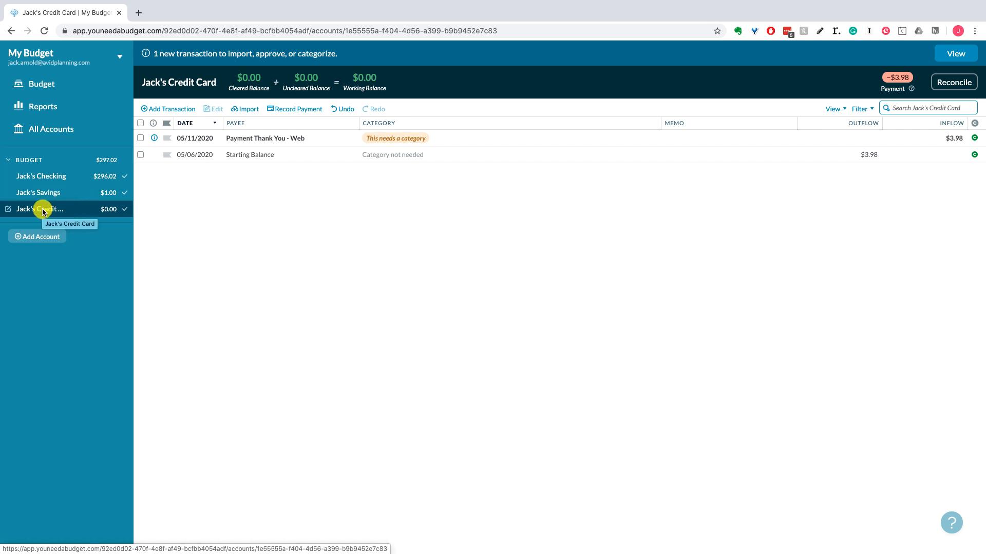
mouse_move(273, 137)
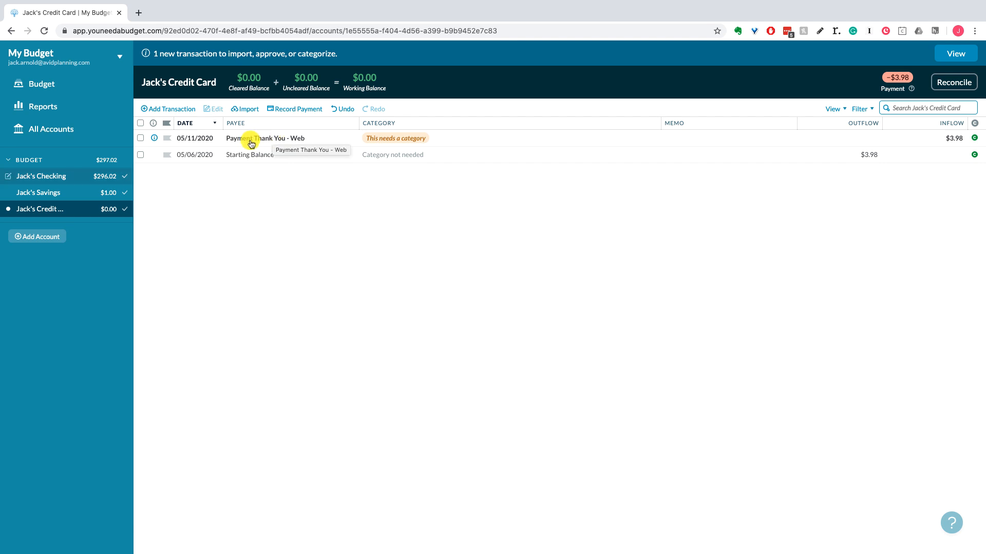
click(41, 175)
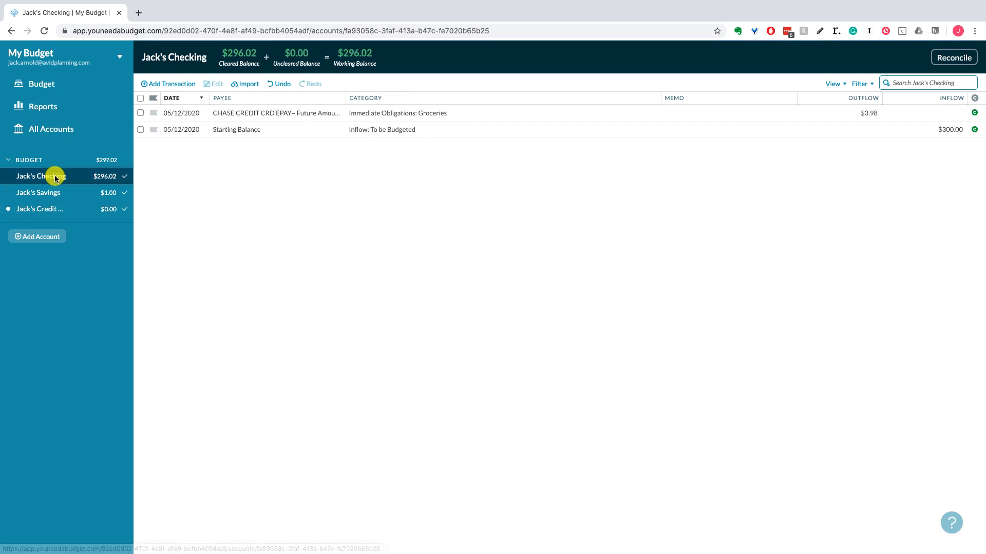
mouse_move(68, 186)
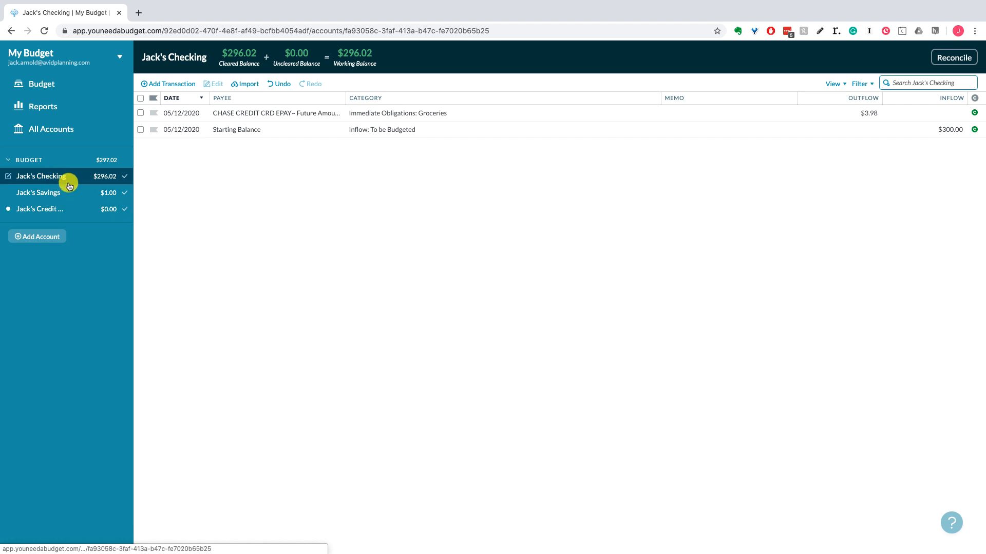
mouse_move(74, 189)
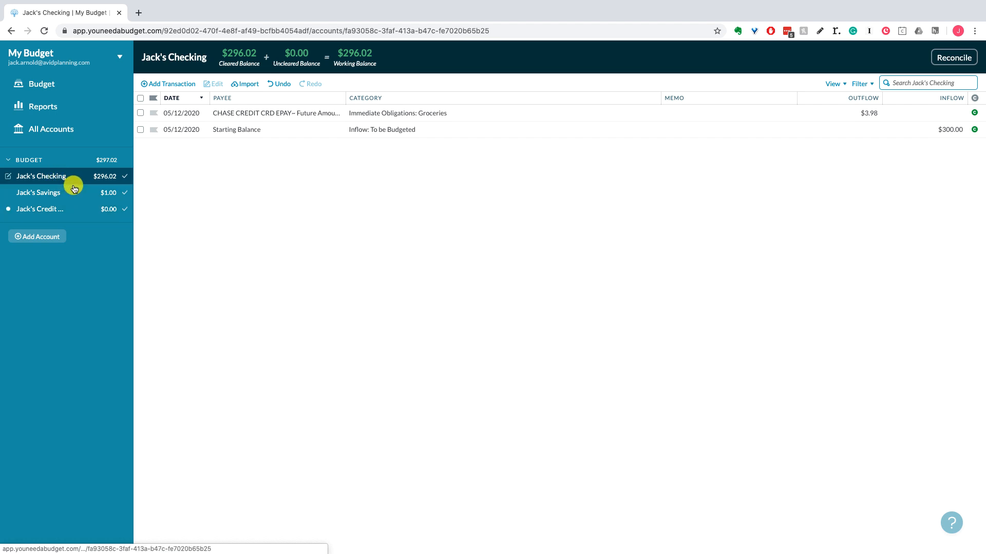
mouse_move(267, 118)
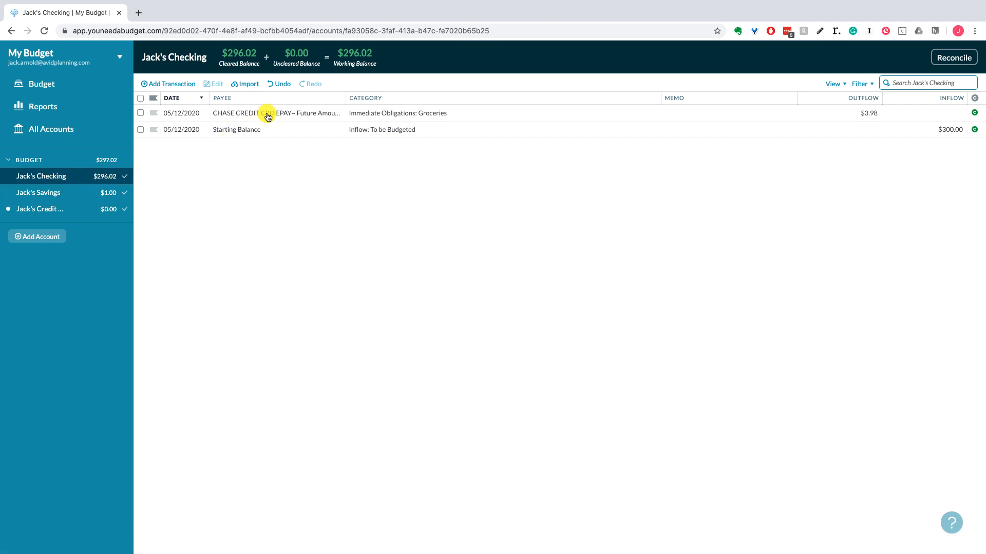
Change the $3.98 payment's payee to 'Payment to: Jack's Credit Card' and save it as a transfer.
click(270, 113)
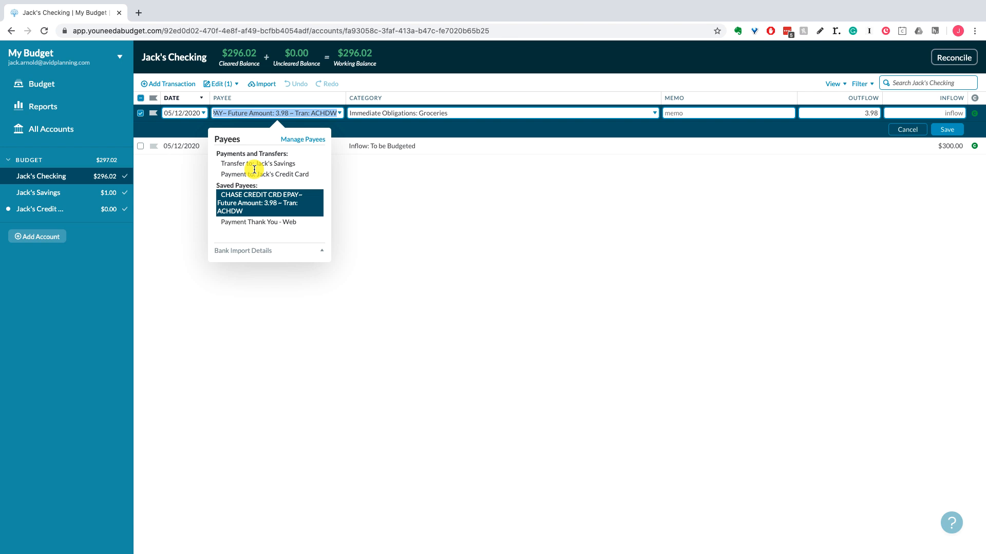
mouse_move(264, 175)
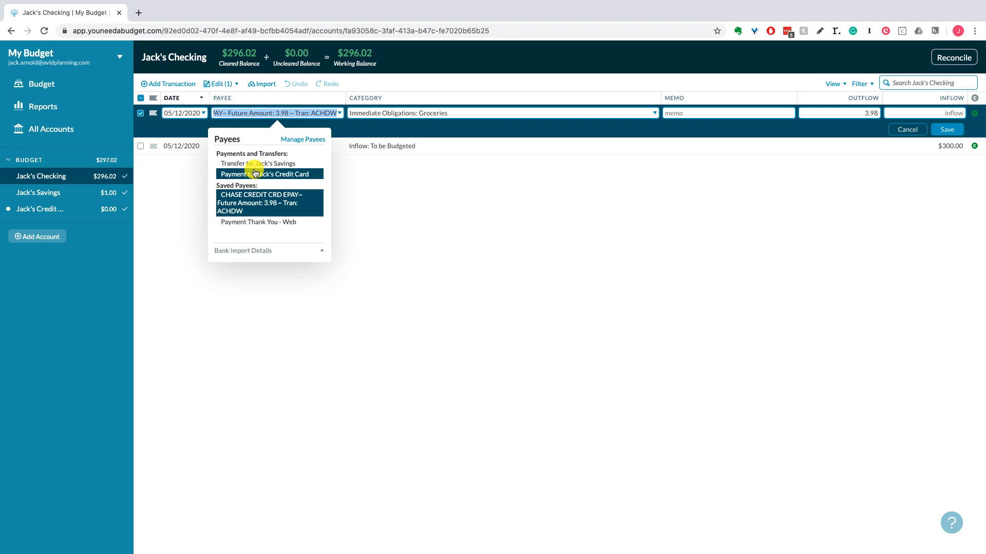
click(270, 175)
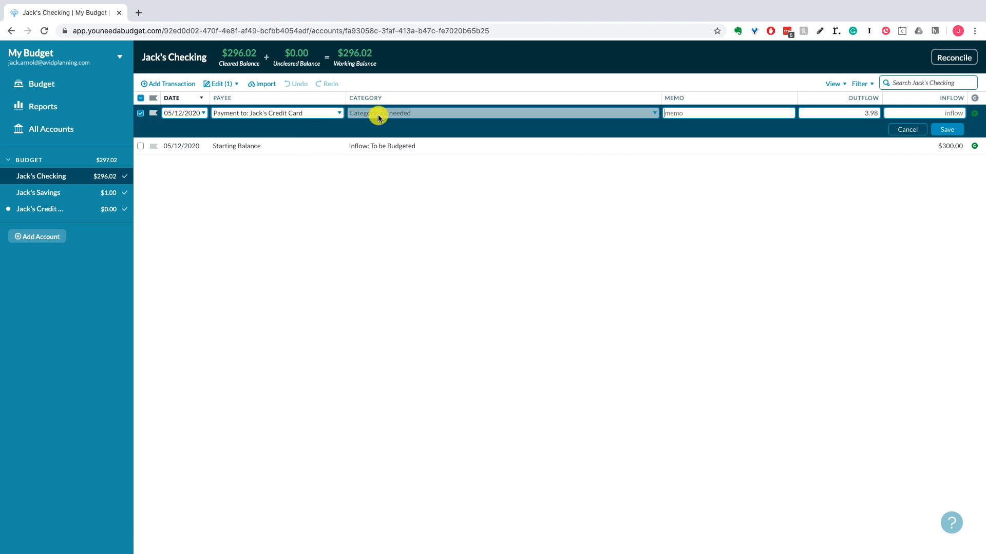
mouse_move(79, 198)
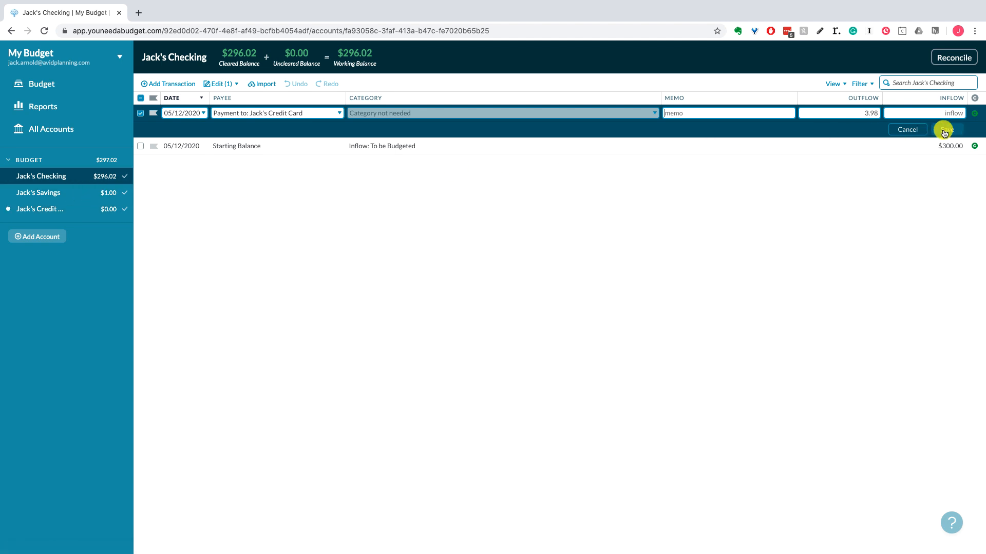
click(946, 129)
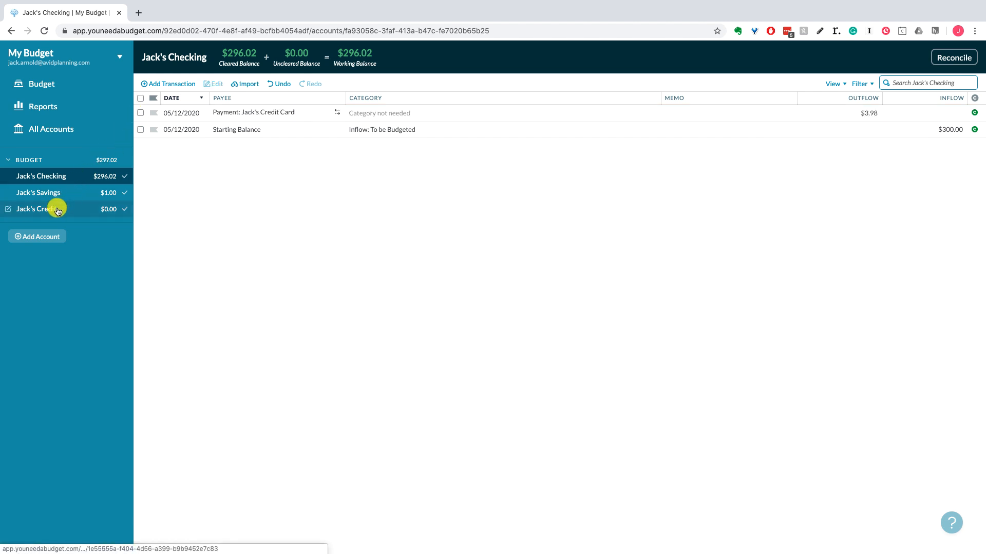
View Jack's Credit Card register with the matched $3.98 Payment: Jack's Checking transfer and starting balance.
click(41, 209)
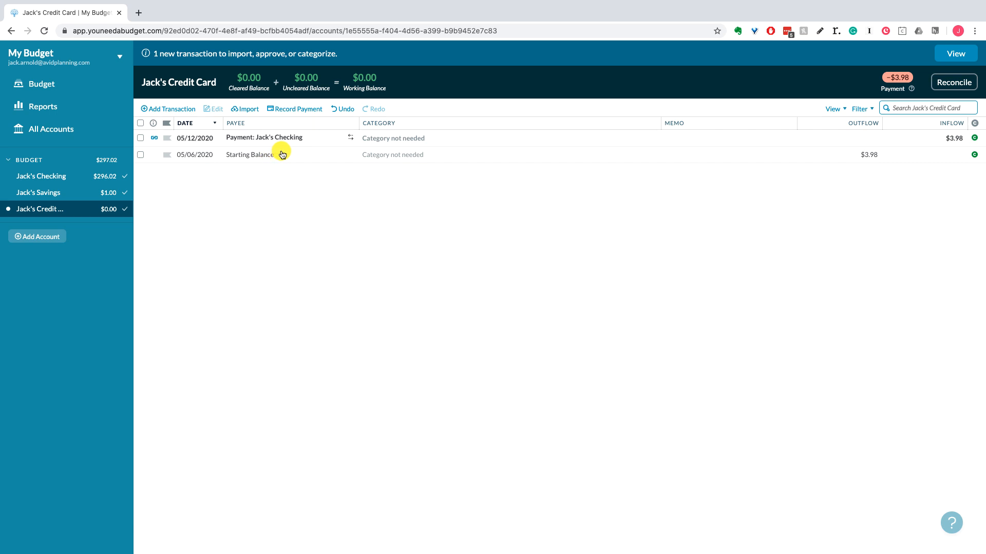
mouse_move(234, 145)
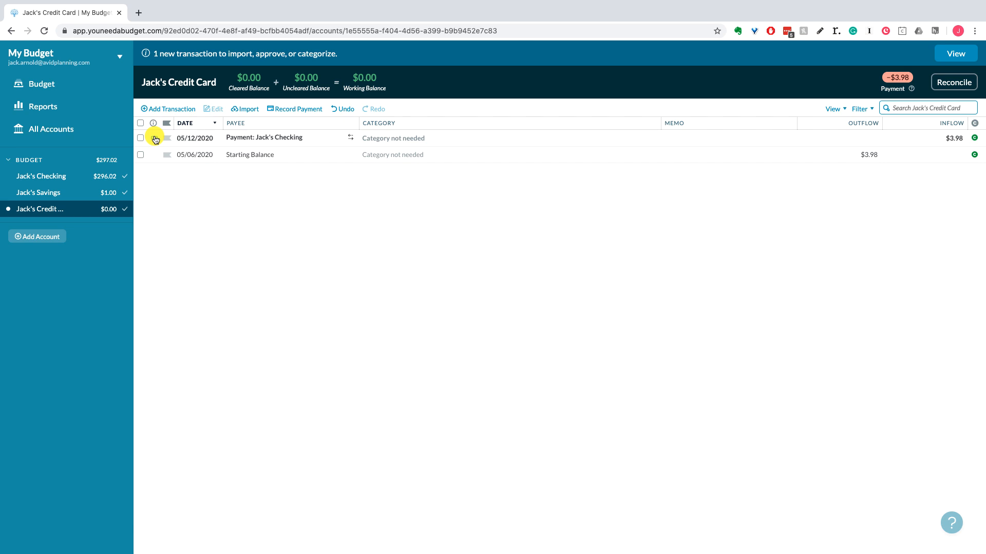
click(155, 137)
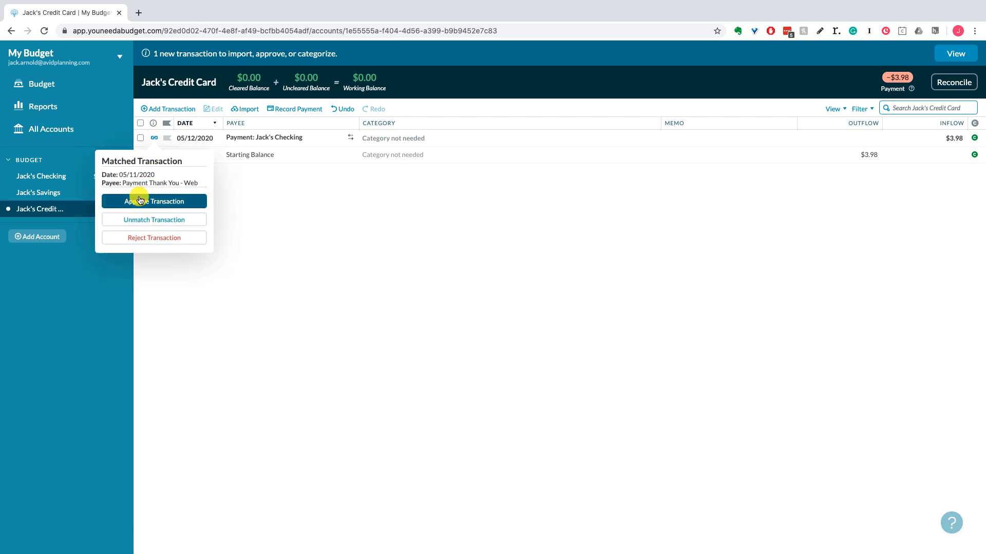
click(153, 202)
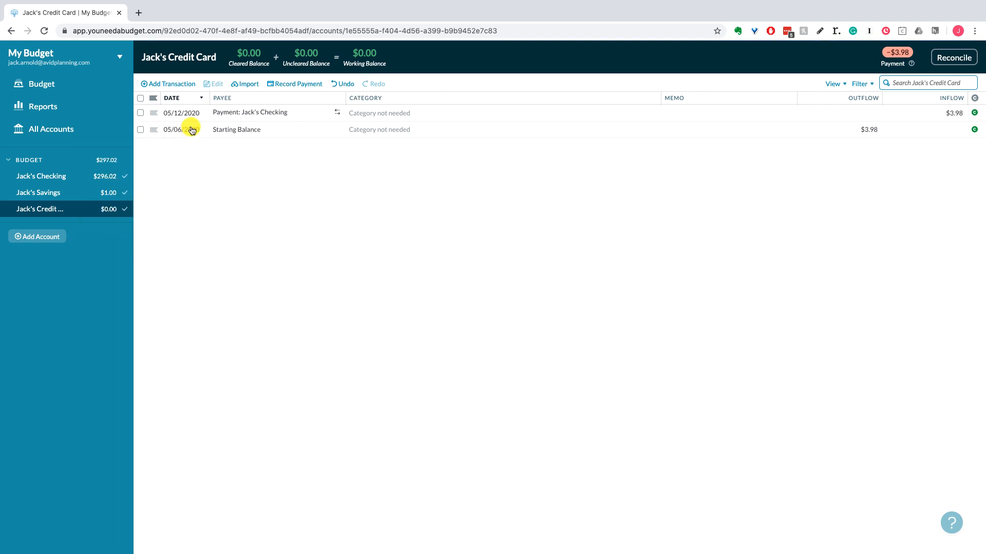
Revisit both registers showing the $3.98 transfer, ending on Jack's Checking at $296.02.
click(41, 176)
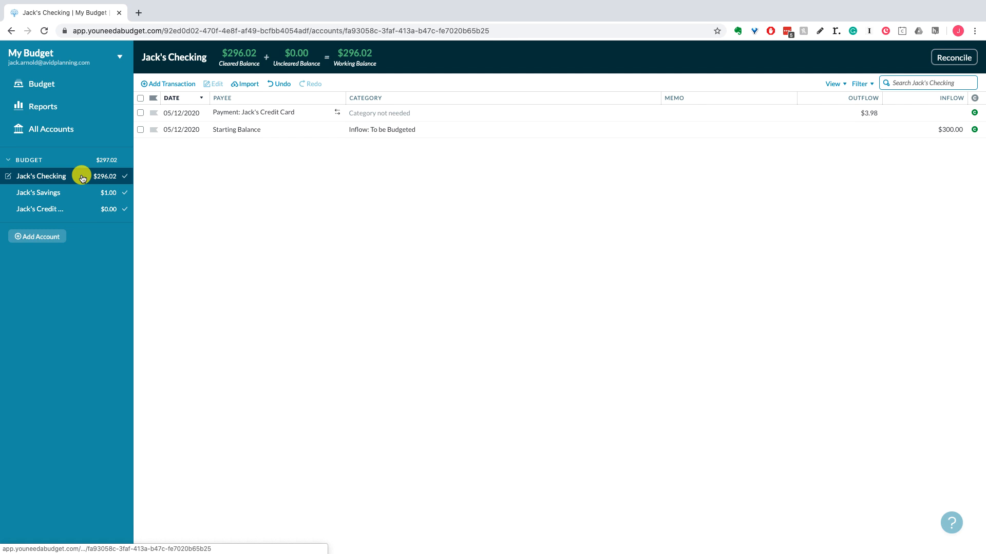
mouse_move(41, 208)
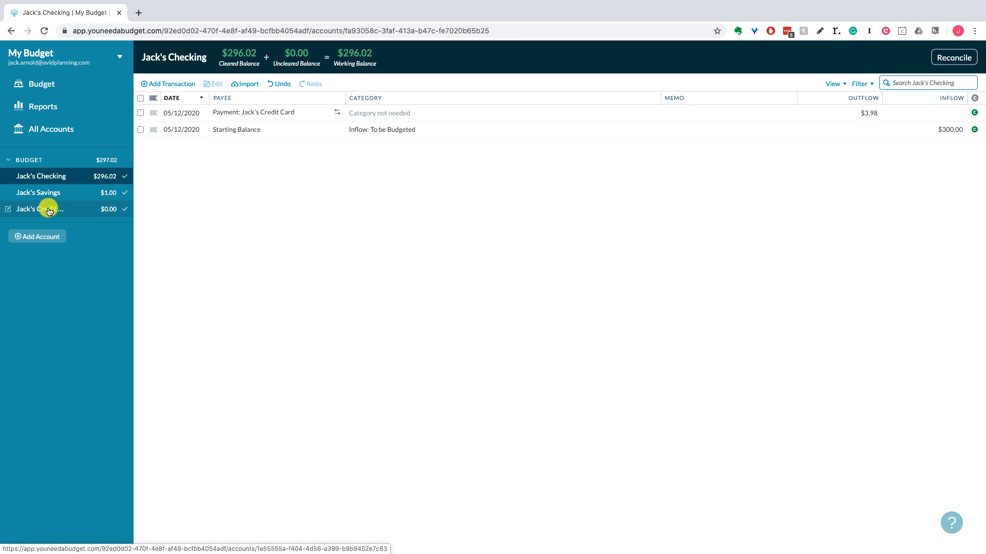
mouse_move(44, 208)
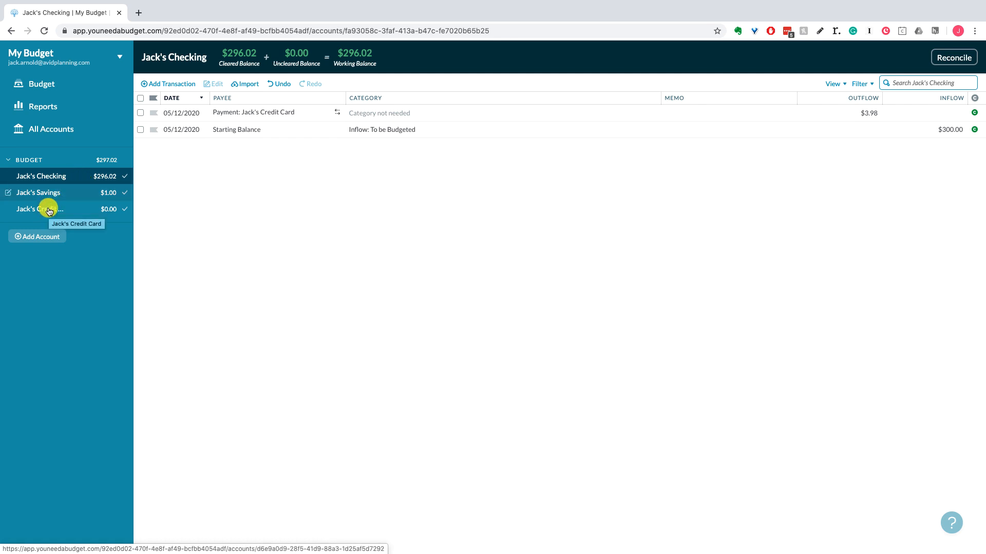
mouse_move(264, 124)
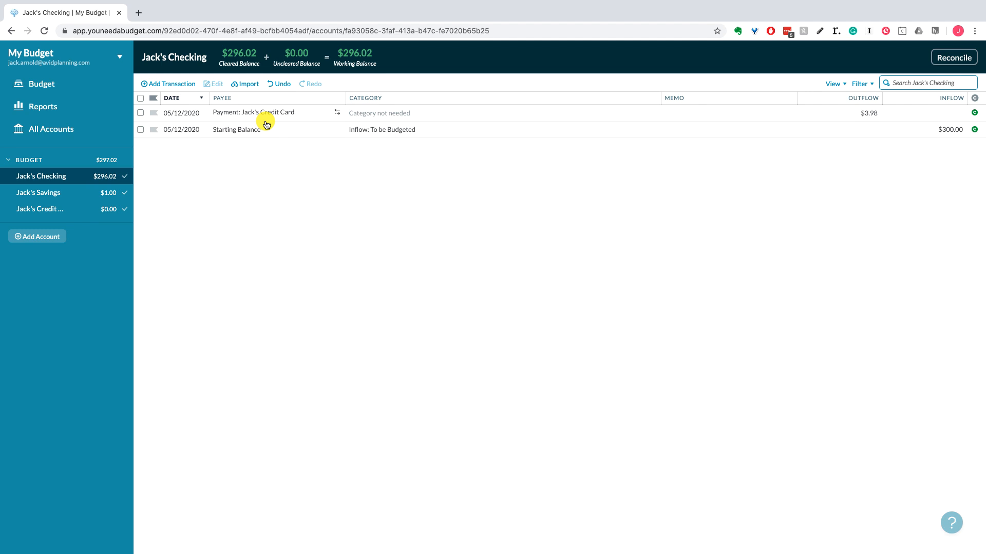
click(40, 208)
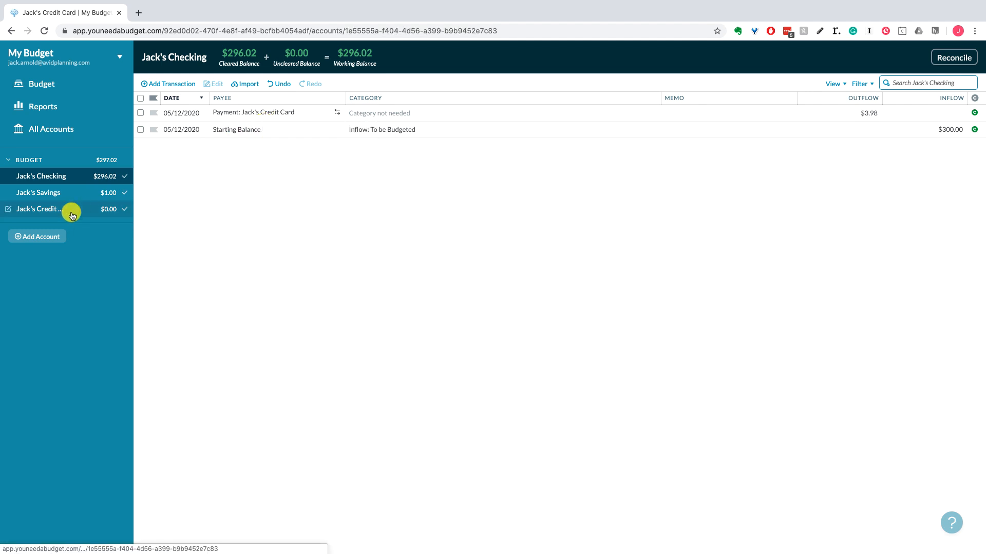
click(41, 208)
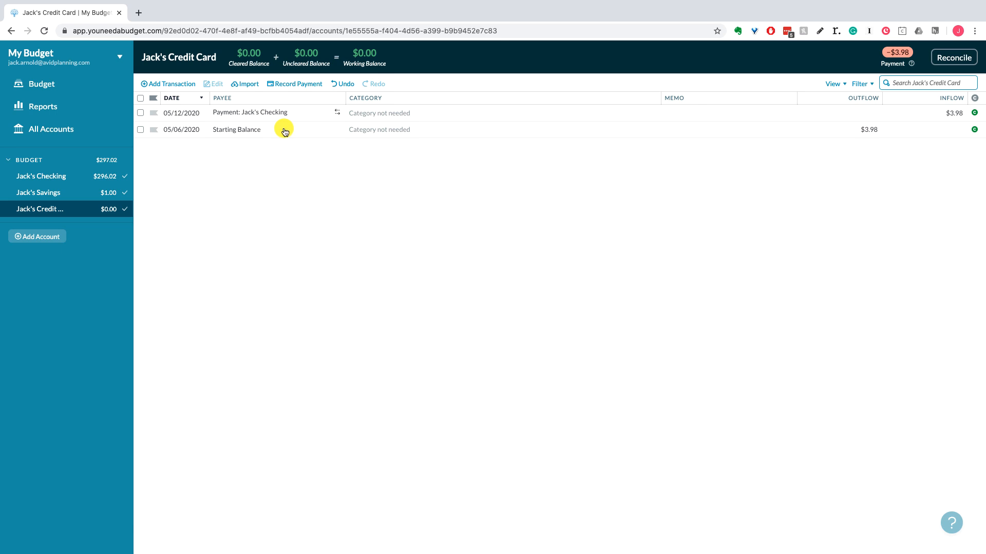
mouse_move(41, 175)
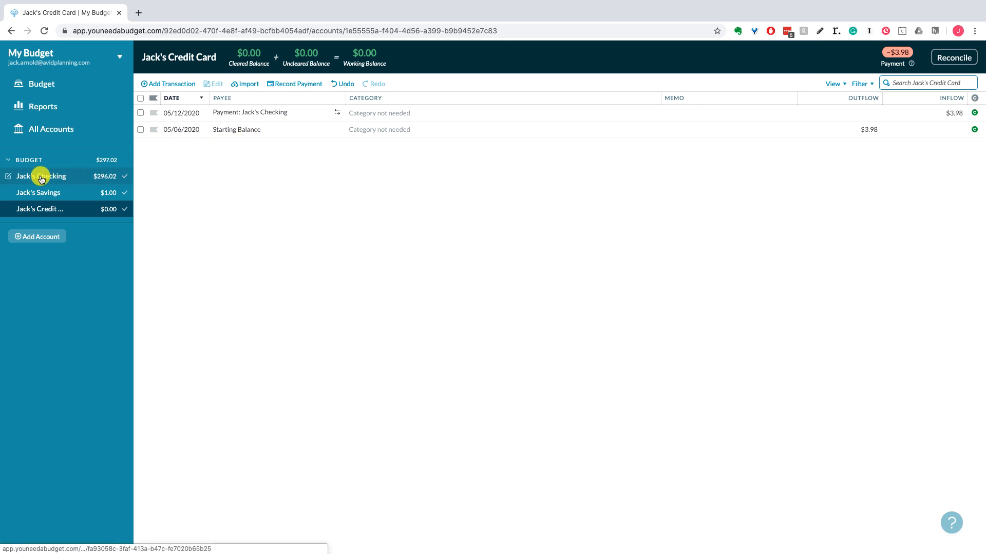
click(40, 176)
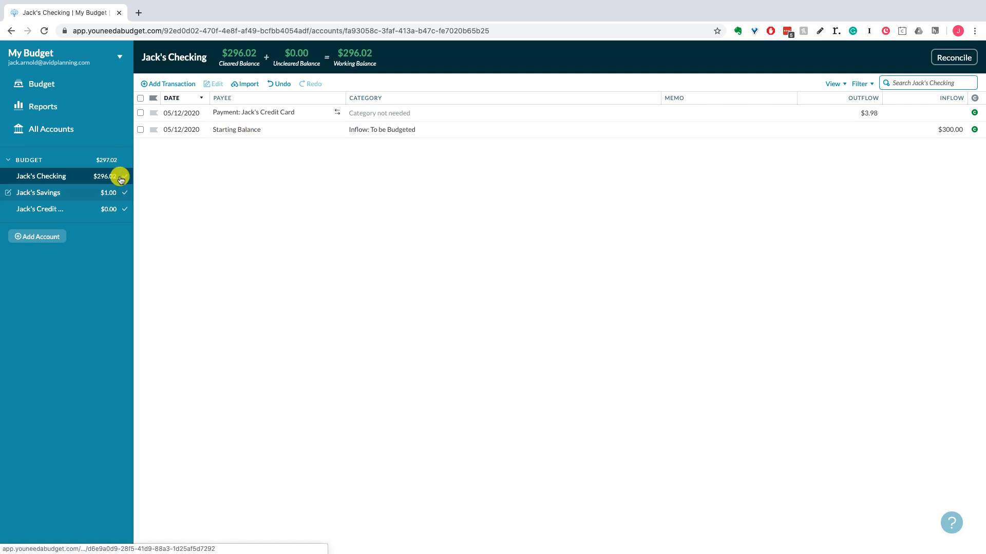
click(40, 208)
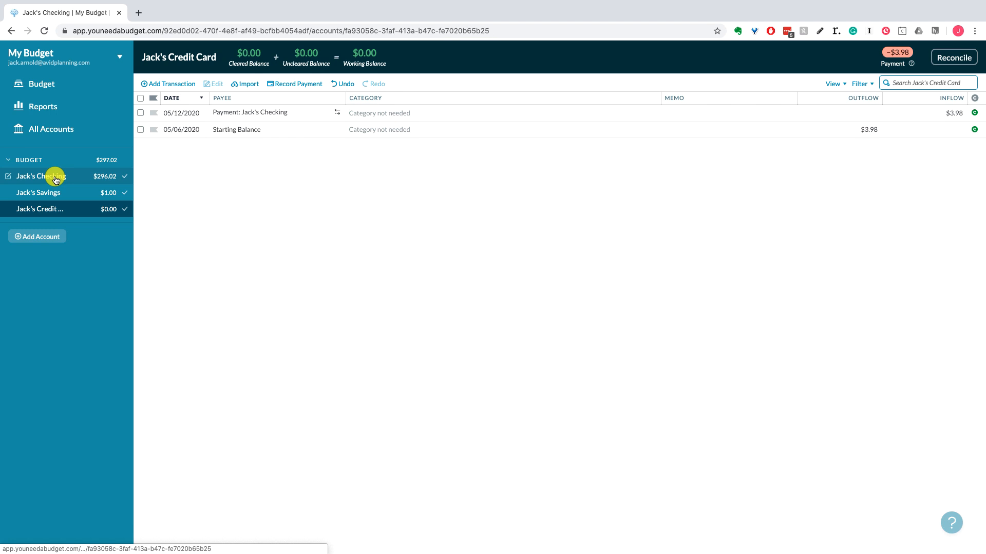
click(38, 192)
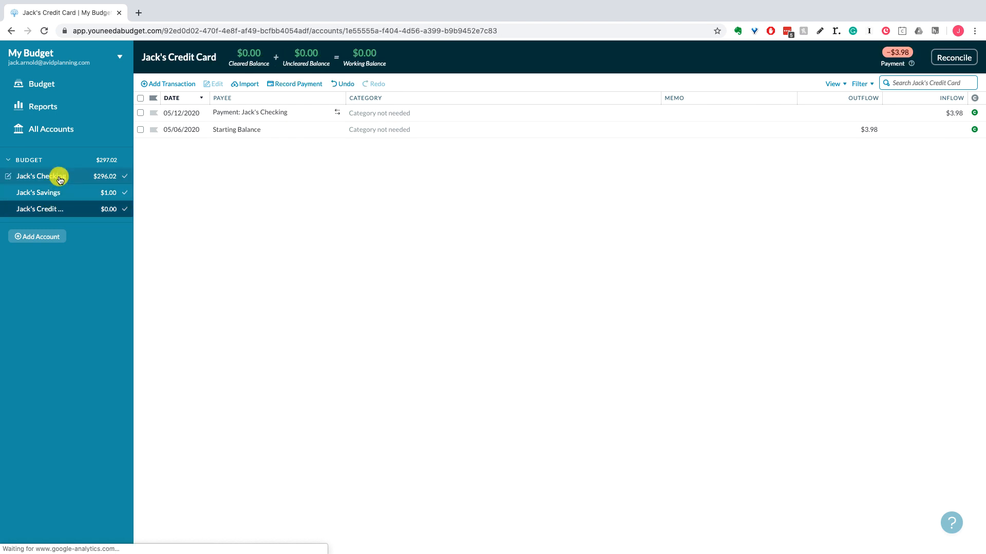
click(44, 176)
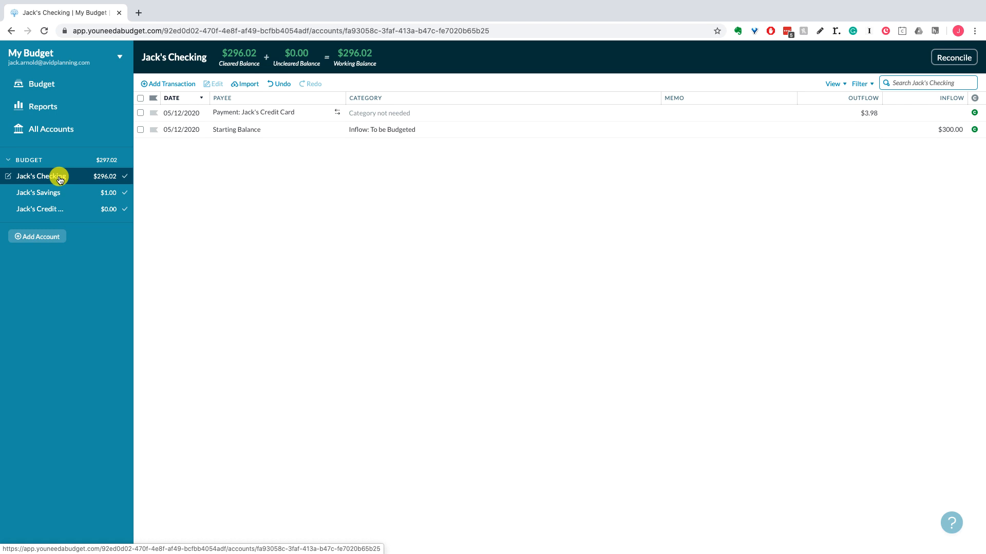
mouse_move(186, 83)
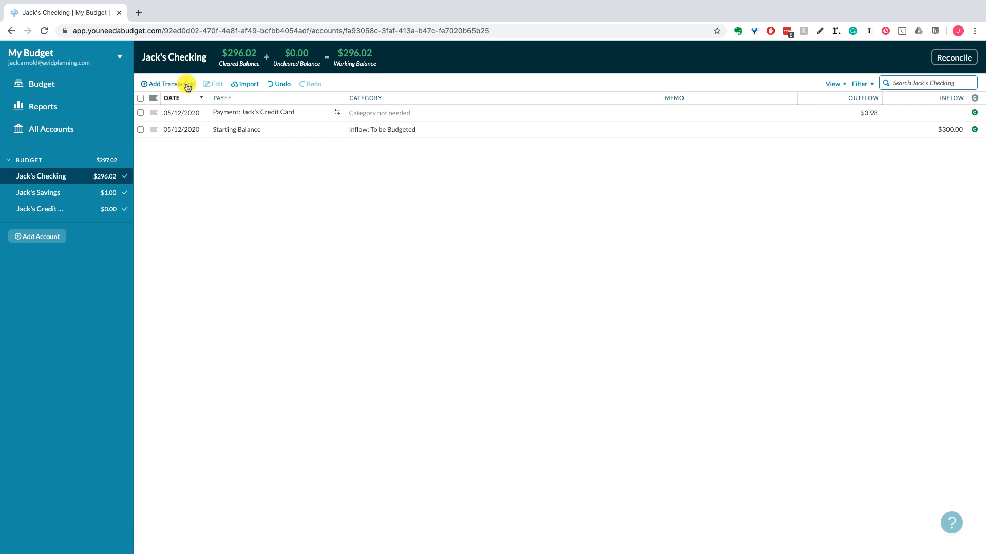
Add a $25.00 Publix outflow in Jack's Checking categorized as Immediate Obligations: Groceries and save.
click(172, 83)
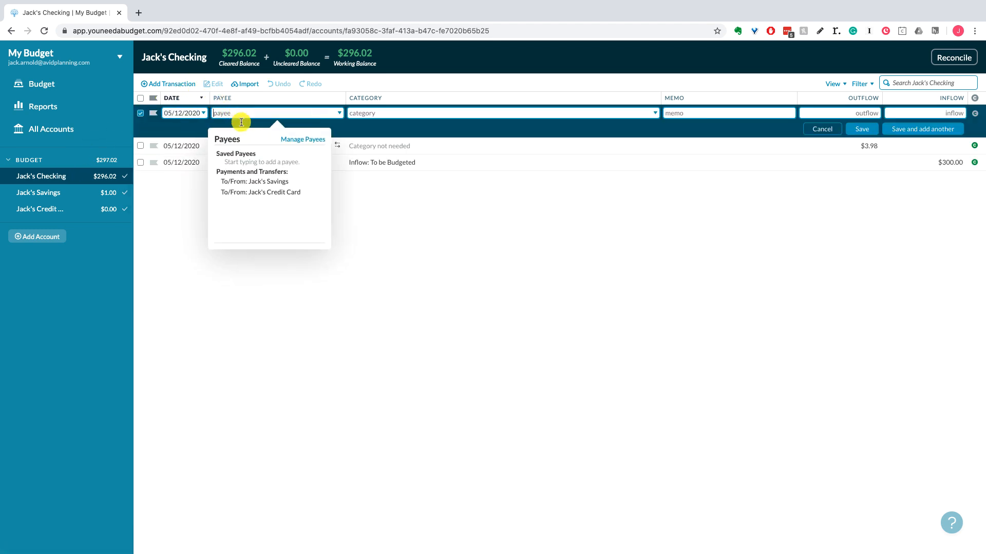
mouse_move(256, 150)
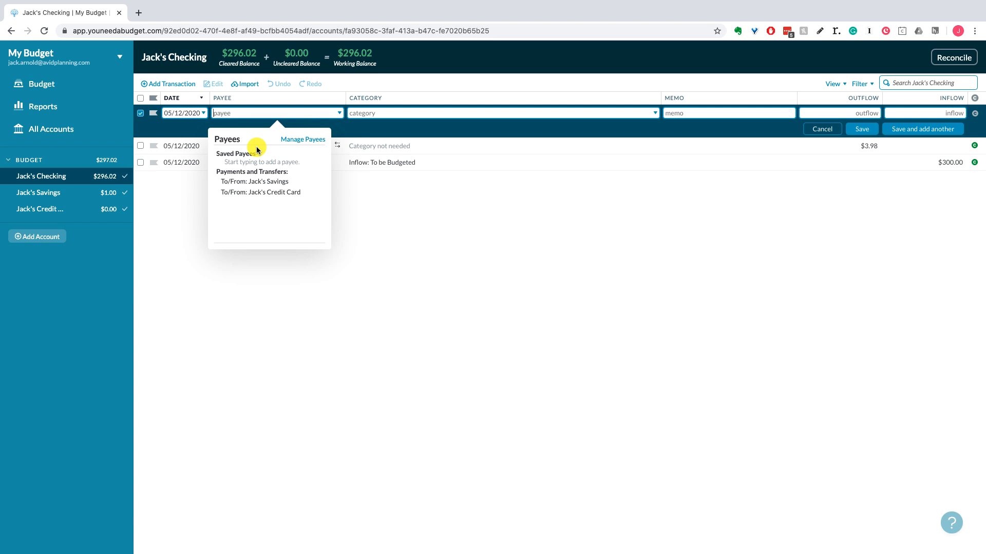
text(Publix)
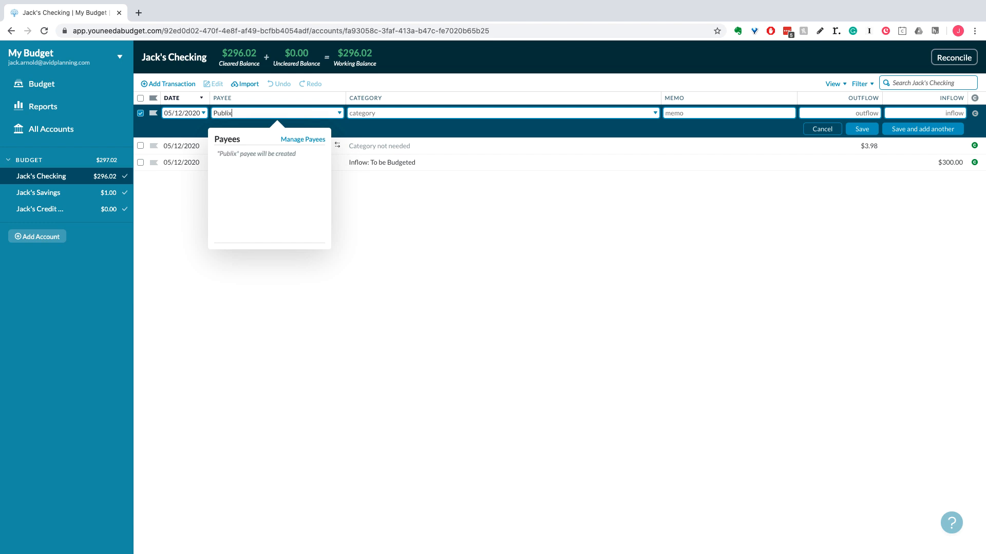
click(394, 113)
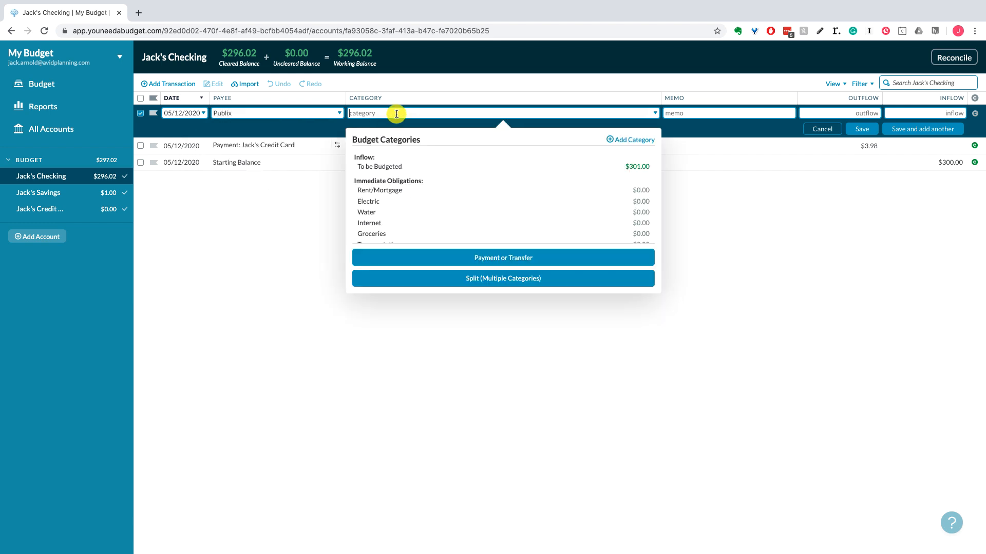
click(372, 233)
text(25)
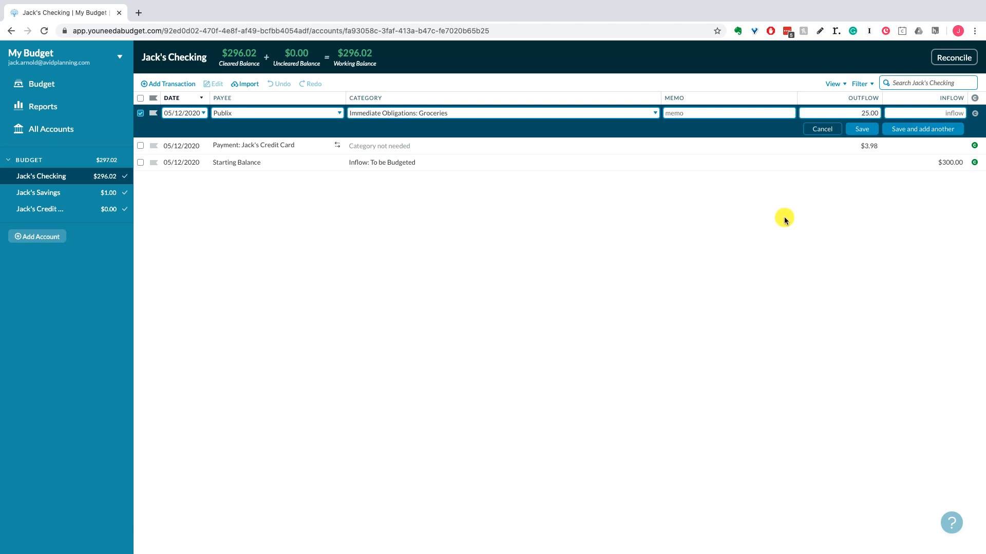
click(861, 129)
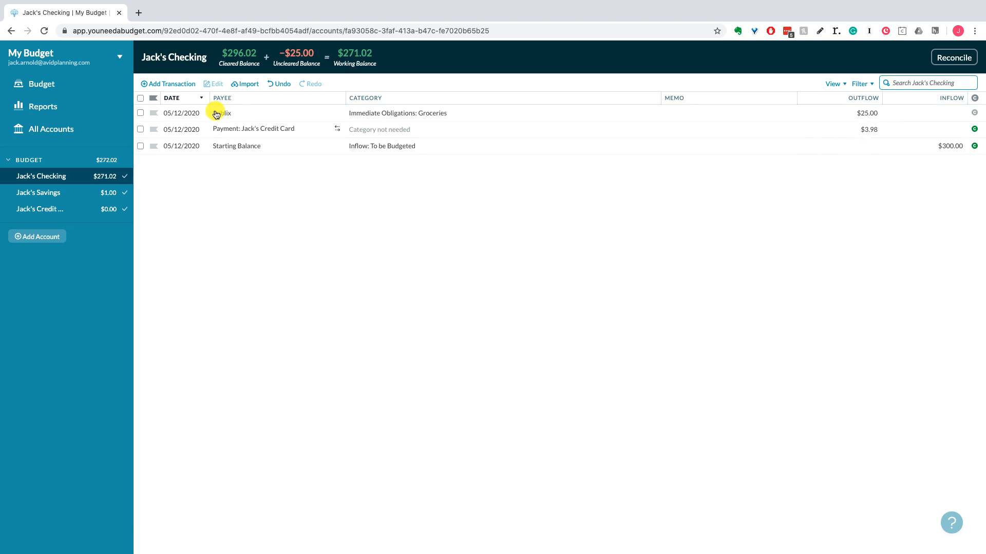
mouse_move(879, 124)
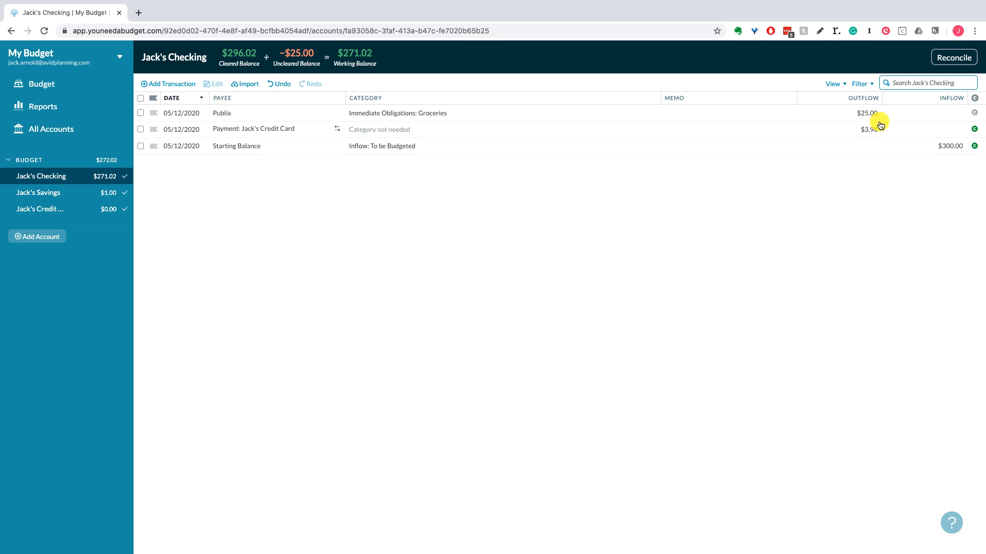
mouse_move(328, 166)
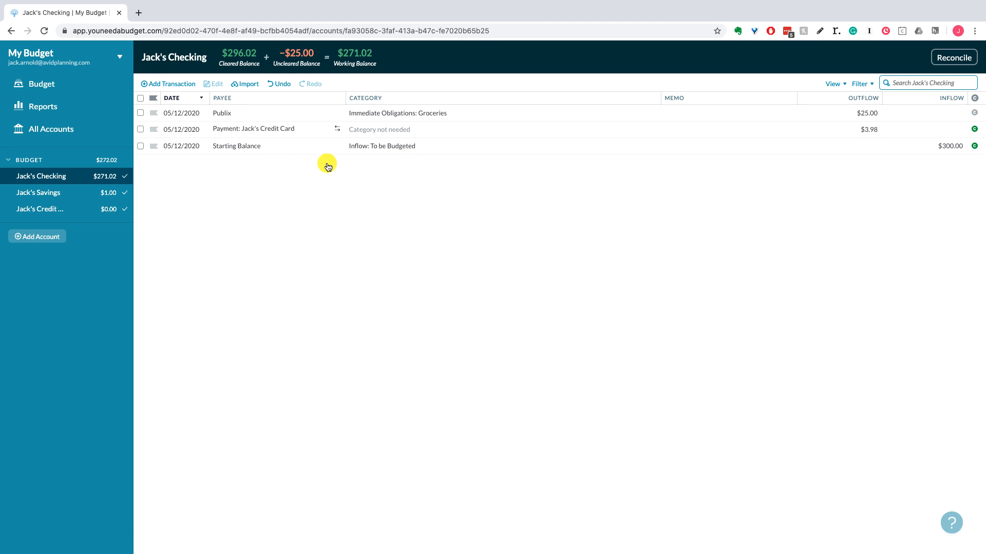
mouse_move(197, 117)
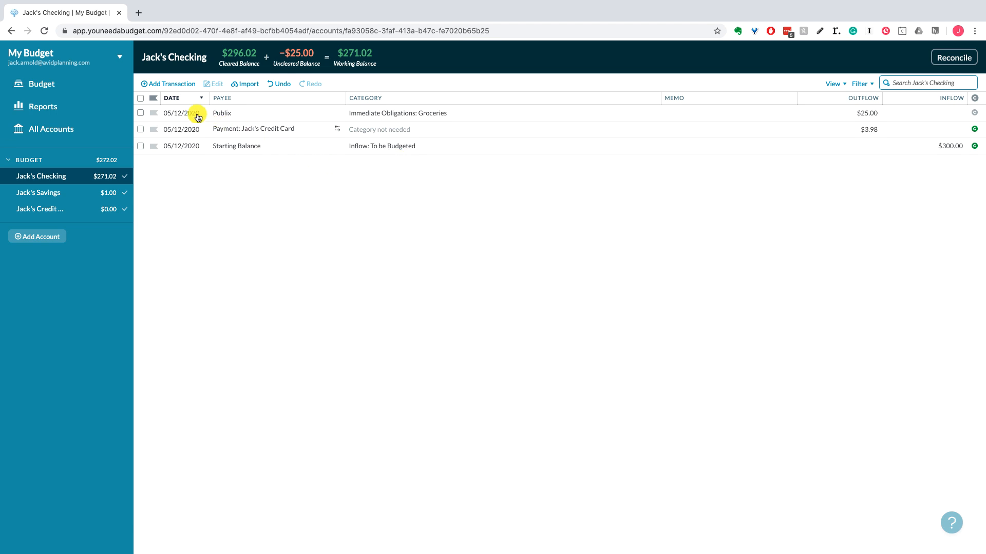
mouse_move(231, 127)
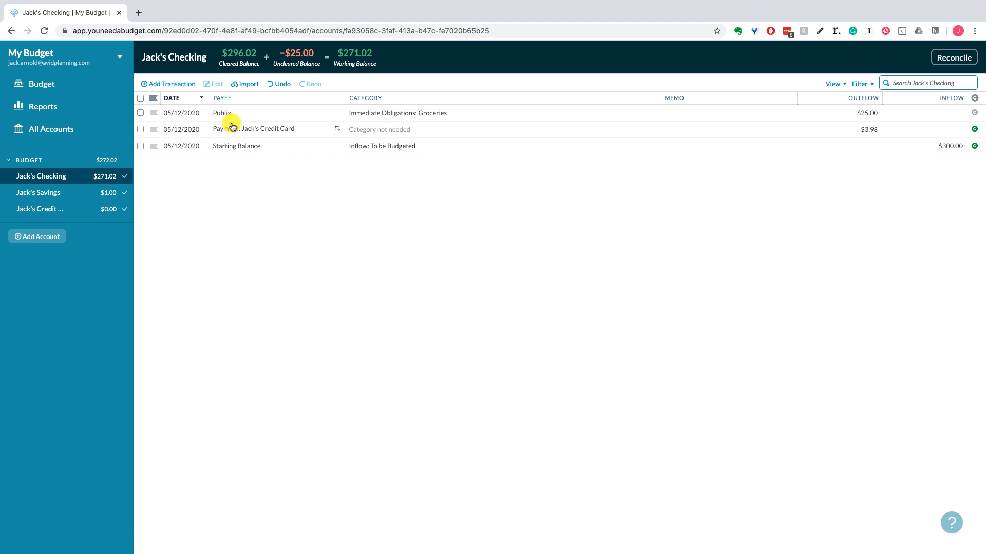
mouse_move(233, 129)
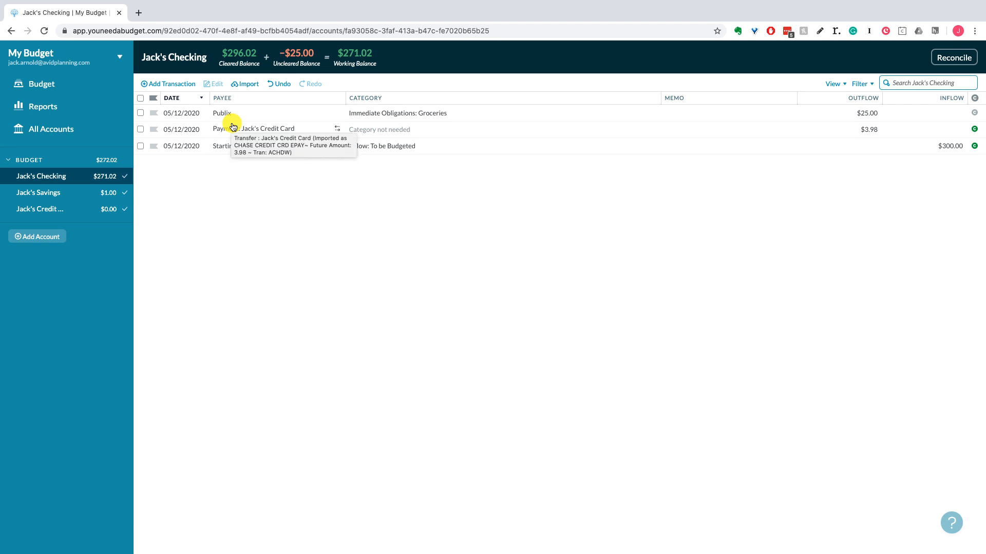
mouse_move(199, 192)
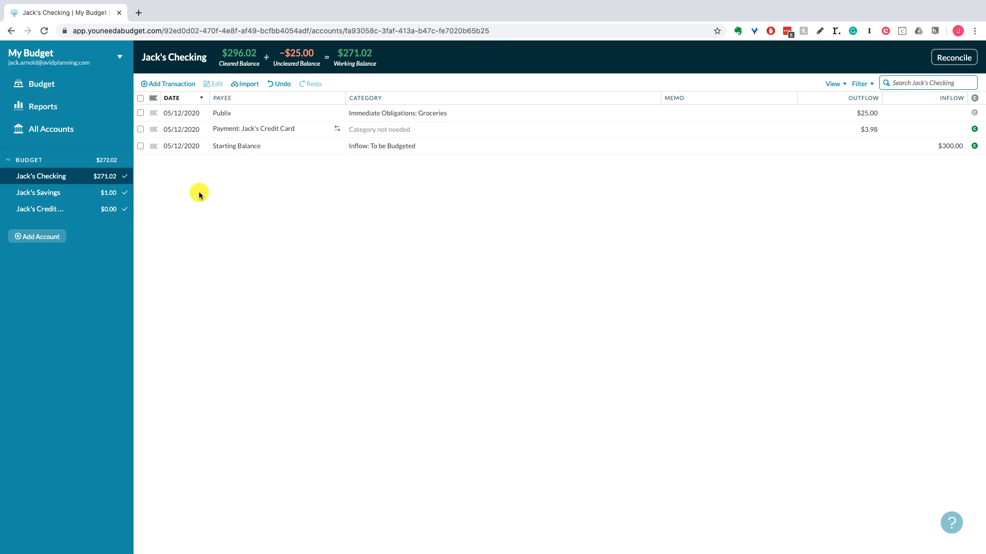
mouse_move(244, 118)
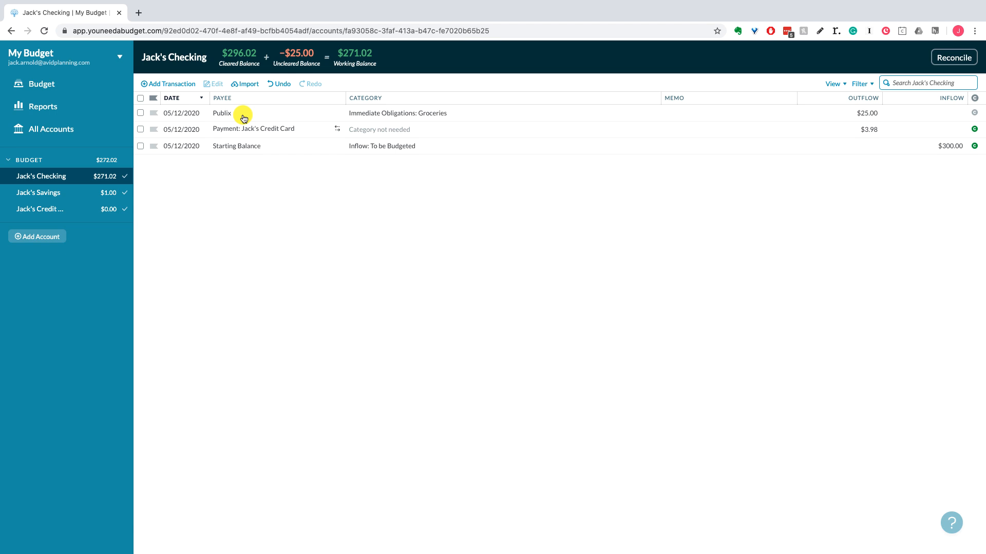
mouse_move(390, 116)
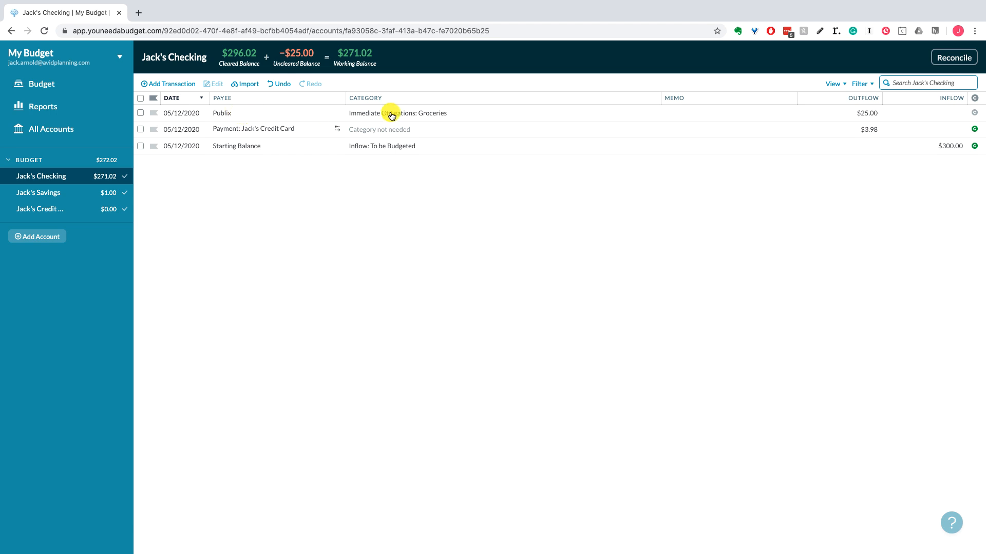
mouse_move(392, 116)
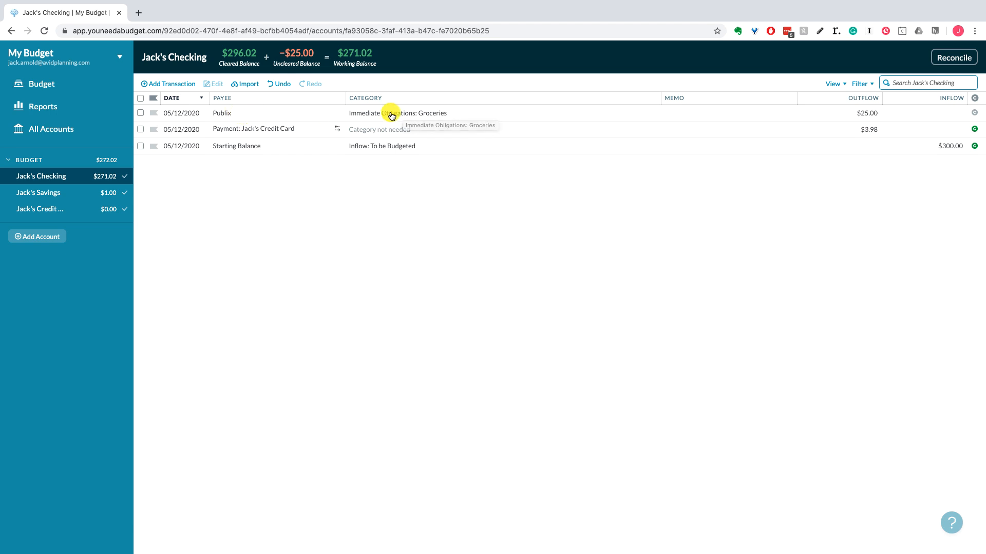
mouse_move(166, 252)
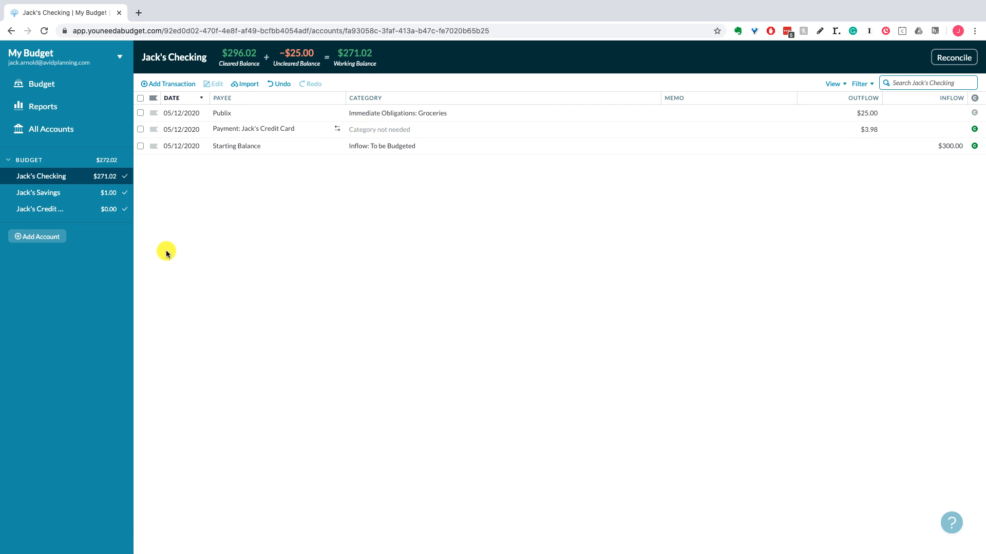
mouse_move(160, 200)
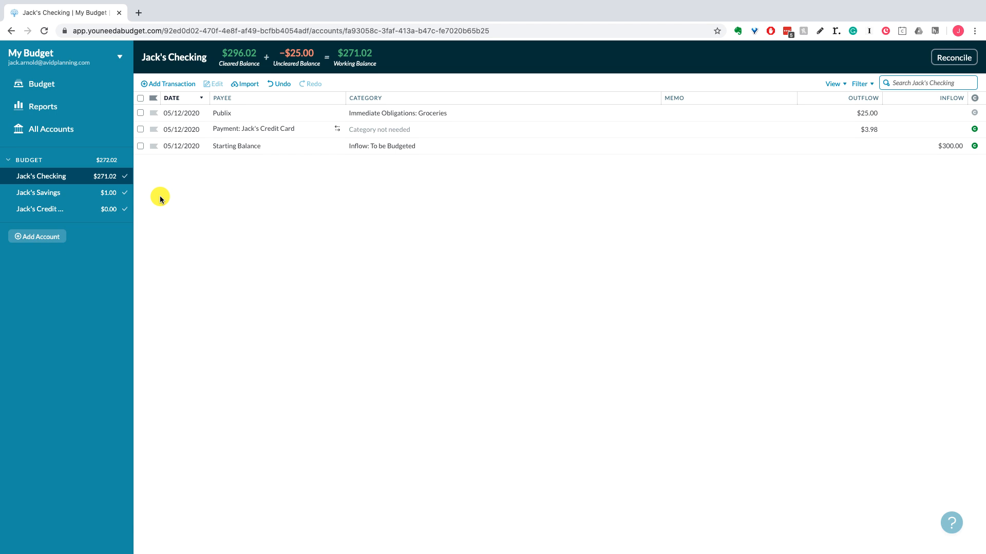